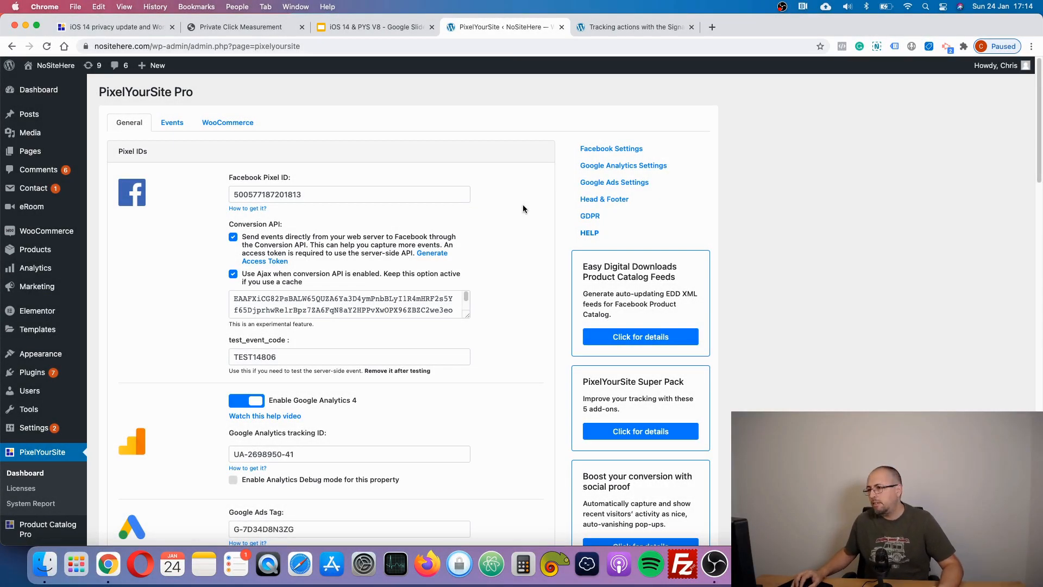
- Scroll the General settings down to the 'Track key actions with the Signal event' section
{"action": "scroll", "scroll_direction": "down", "scroll_amount": 3}
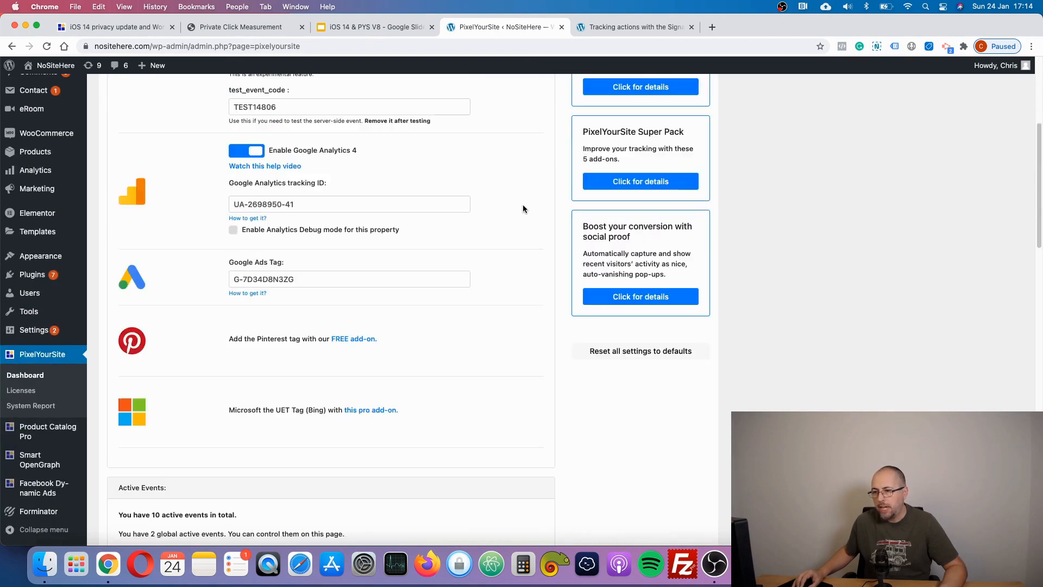
{"action": "scroll", "scroll_direction": "down", "scroll_amount": 3}
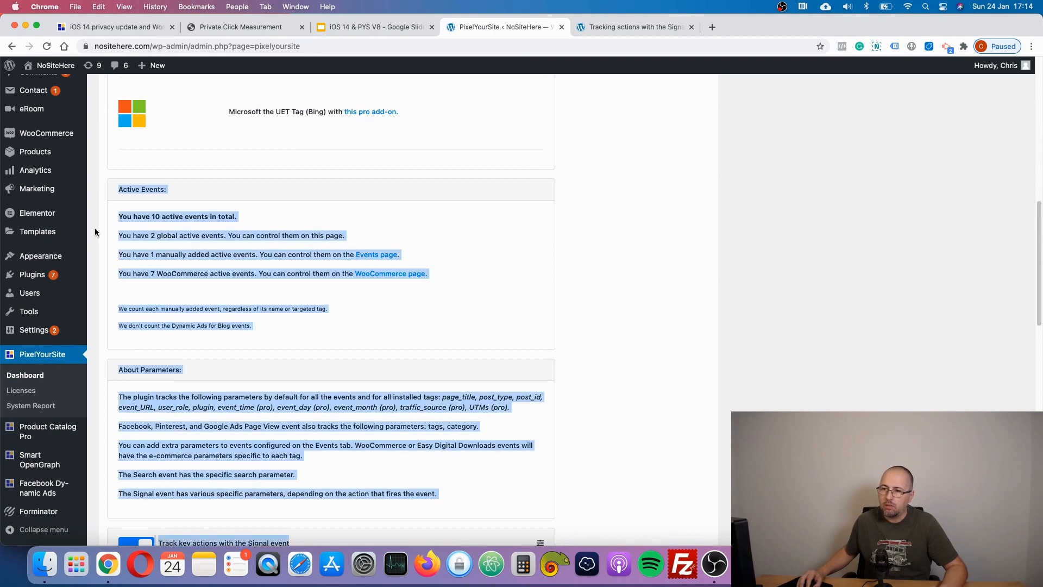
{"action": "left_click", "coordinate": [248, 207]}
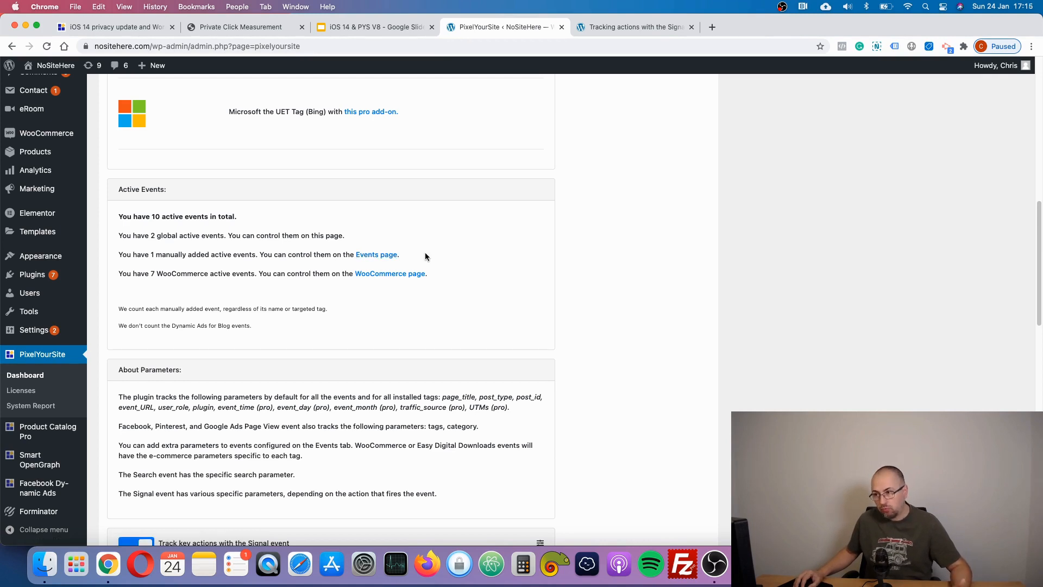
{"action": "mouse_move", "coordinate": [432, 257]}
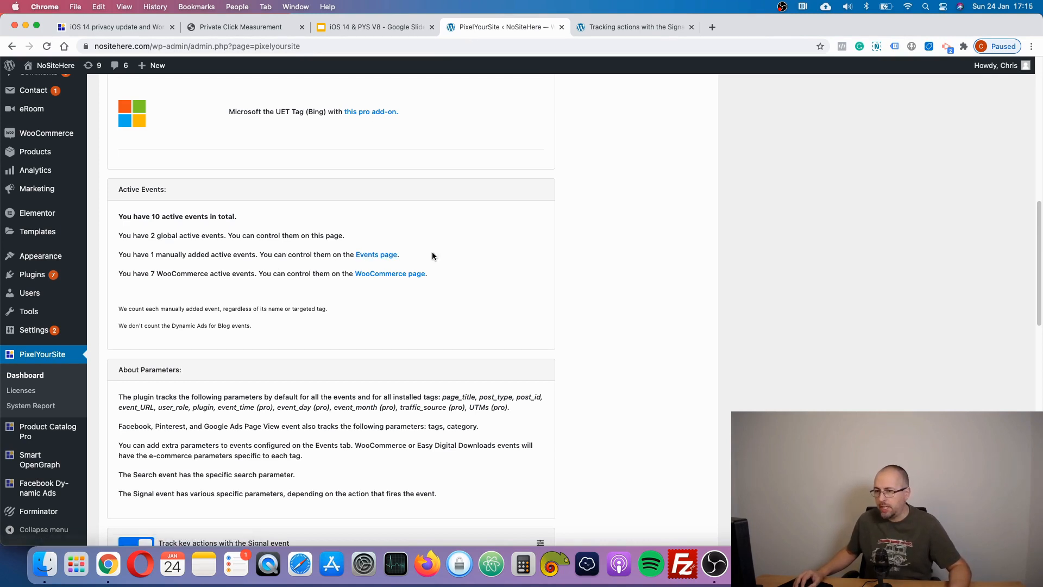
{"action": "mouse_move", "coordinate": [257, 273]}
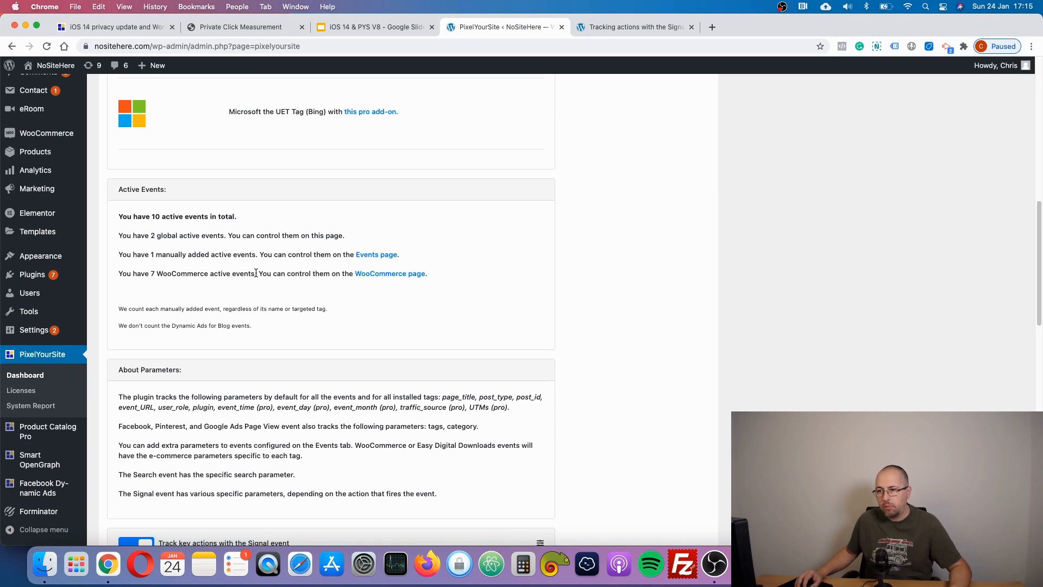
{"action": "mouse_move", "coordinate": [390, 226]}
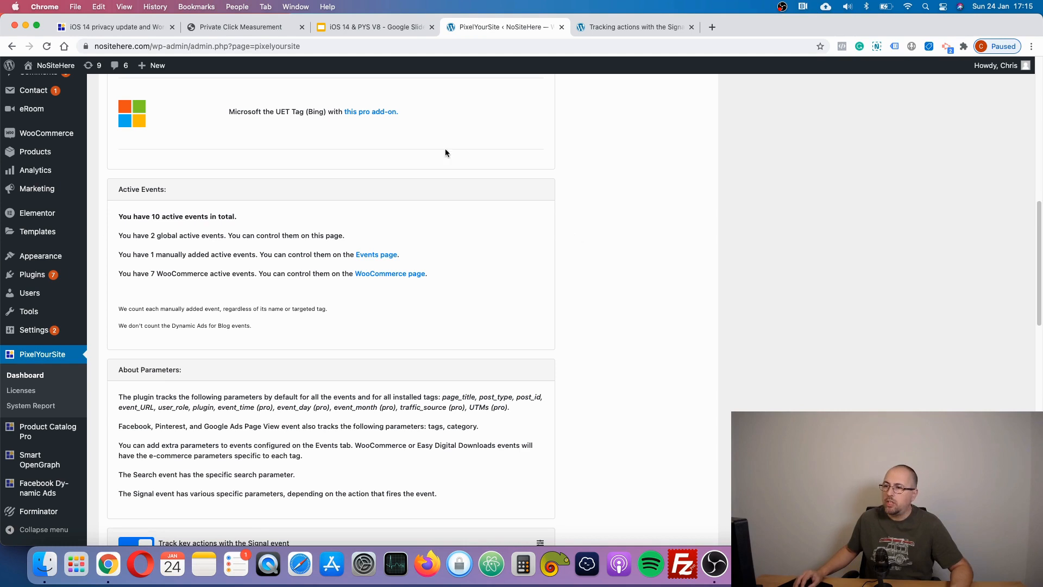
{"action": "mouse_move", "coordinate": [480, 238]}
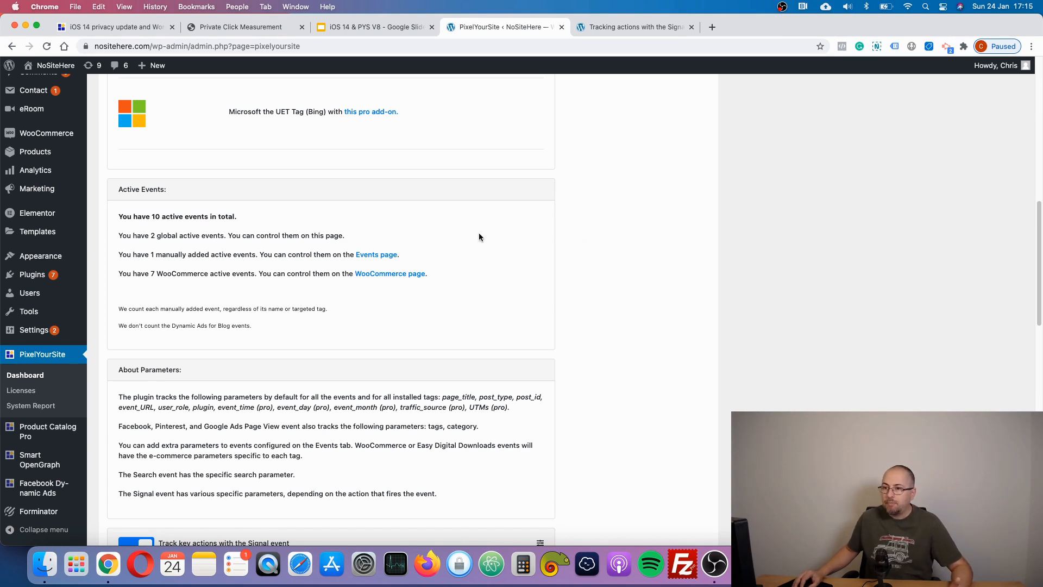
{"action": "mouse_move", "coordinate": [286, 220]}
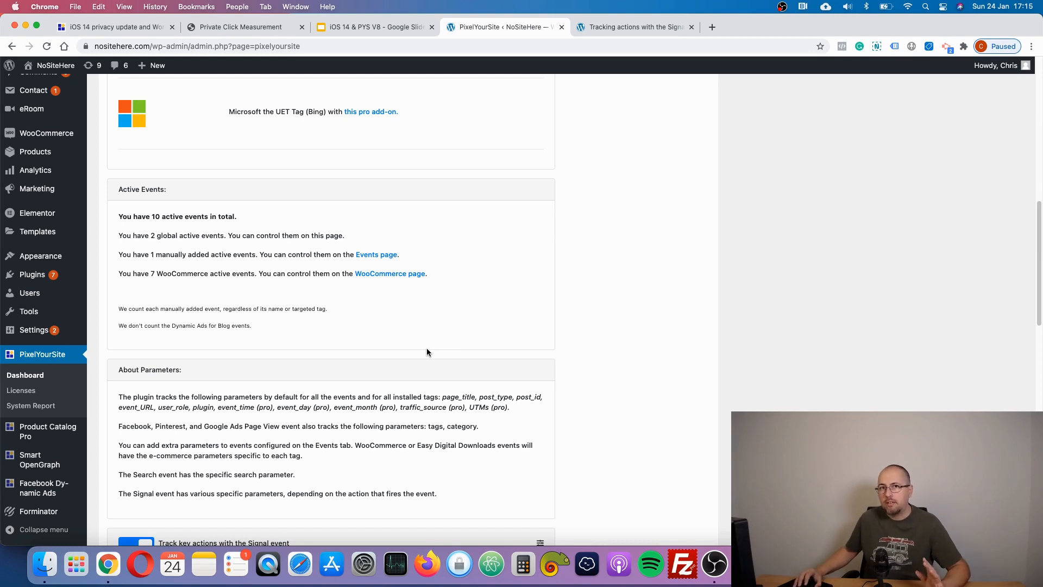
{"action": "scroll", "scroll_direction": "down", "scroll_amount": 3}
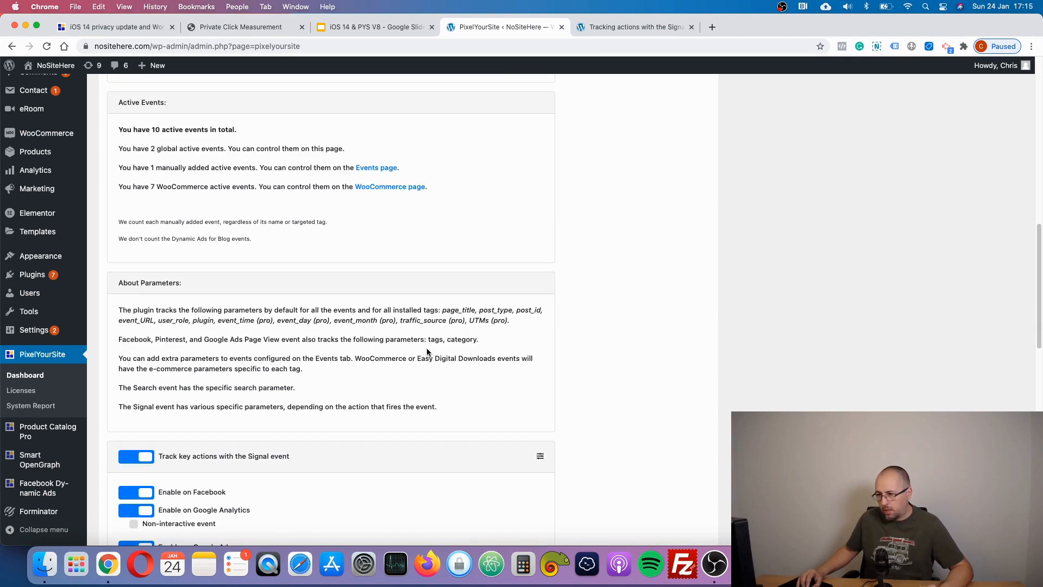
{"action": "scroll", "scroll_direction": "down", "scroll_amount": 3}
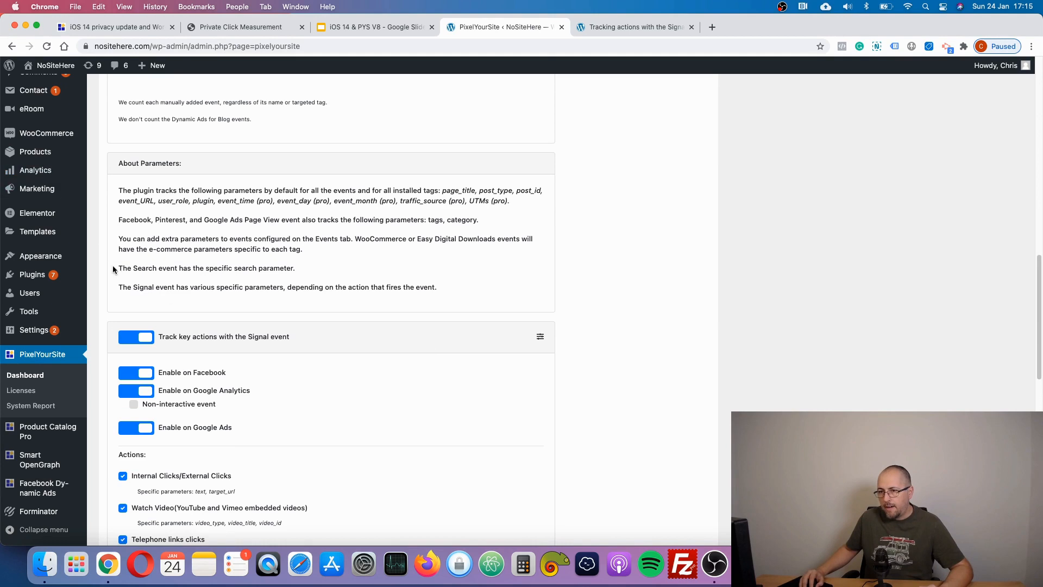
{"action": "mouse_move", "coordinate": [35, 169]}
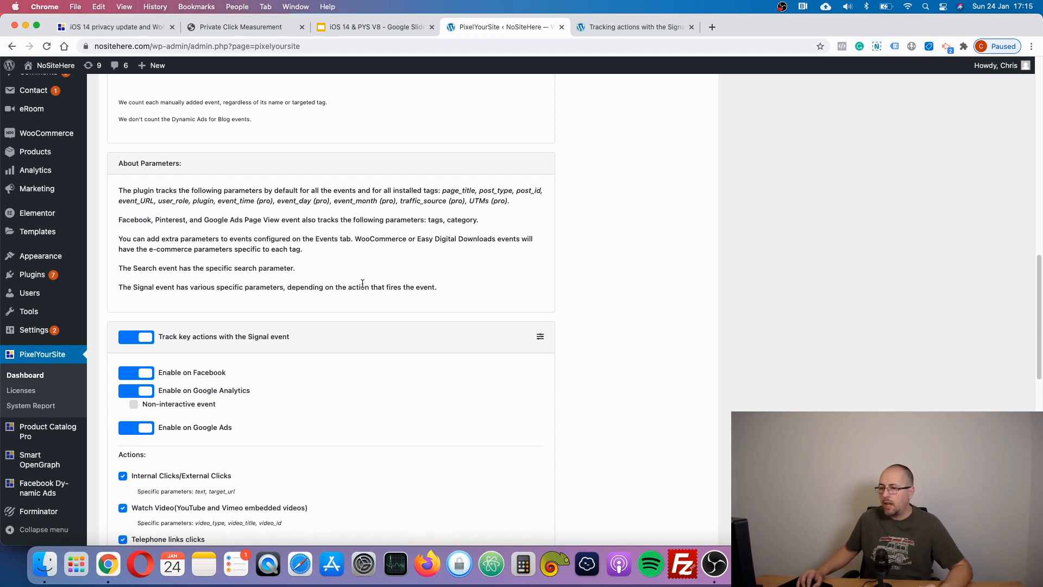
{"action": "scroll", "scroll_direction": "down", "scroll_amount": 3}
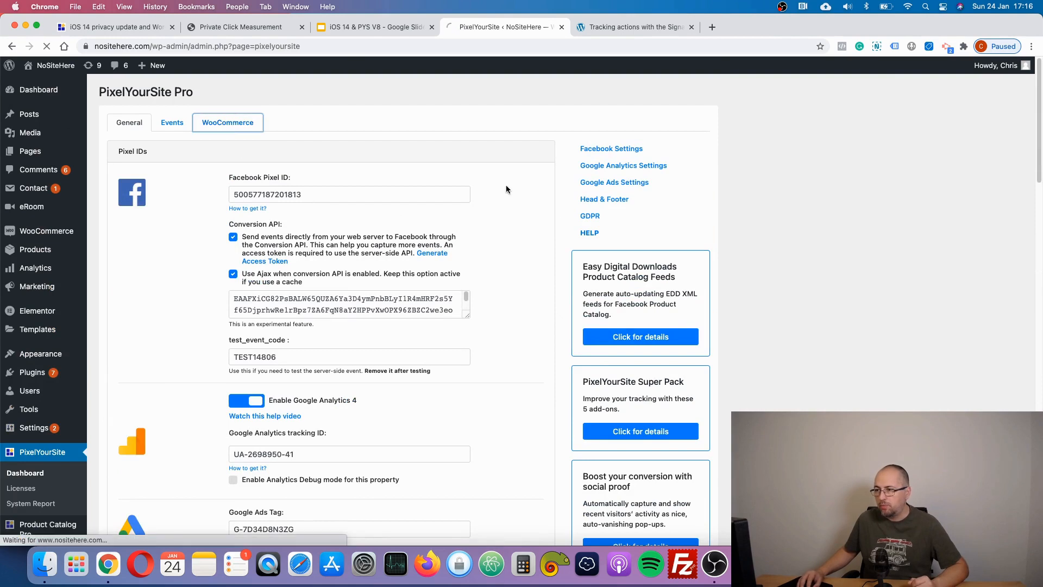
{"action": "left_click", "coordinate": [227, 123]}
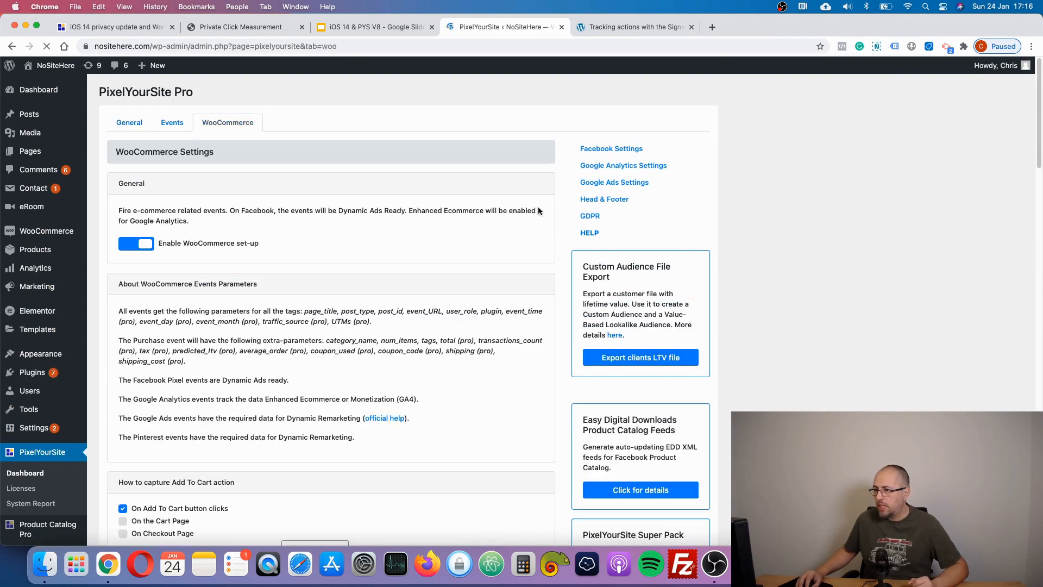
{"action": "scroll", "scroll_direction": "down", "scroll_amount": 3}
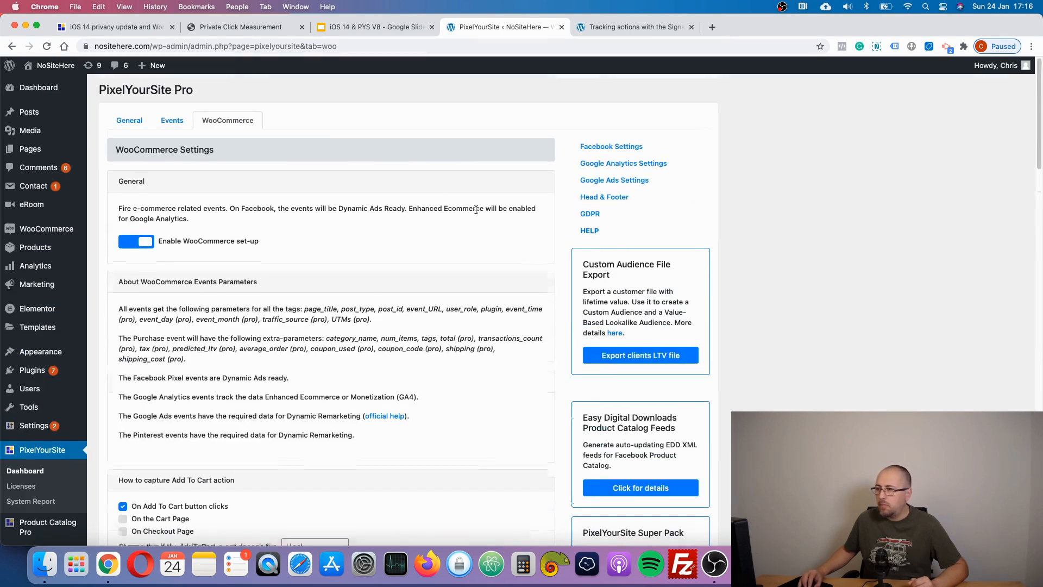
{"action": "scroll", "scroll_direction": "down", "scroll_amount": 3}
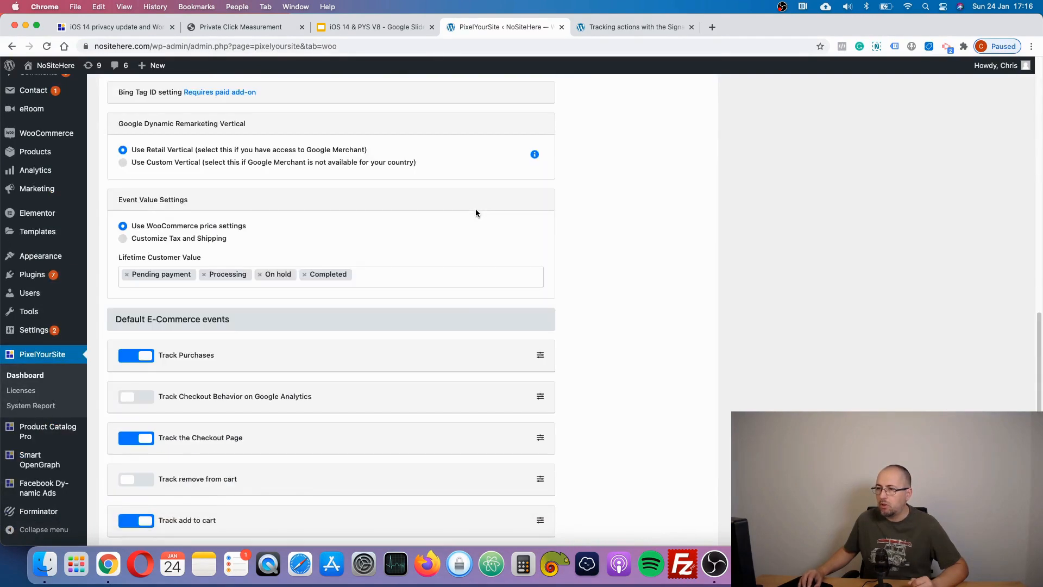
{"action": "scroll", "scroll_direction": "down", "scroll_amount": 3}
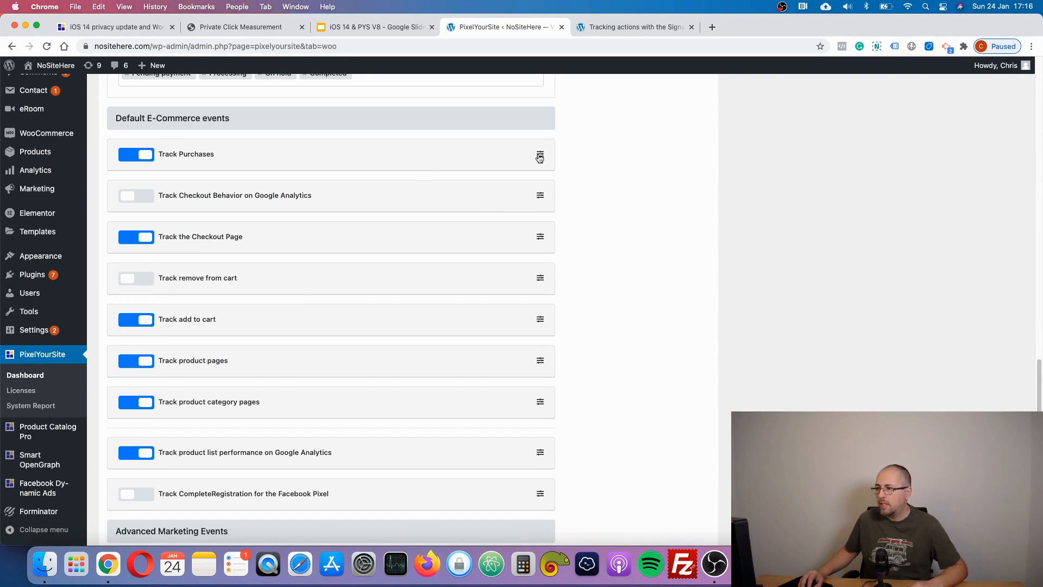
{"action": "left_click", "coordinate": [540, 153]}
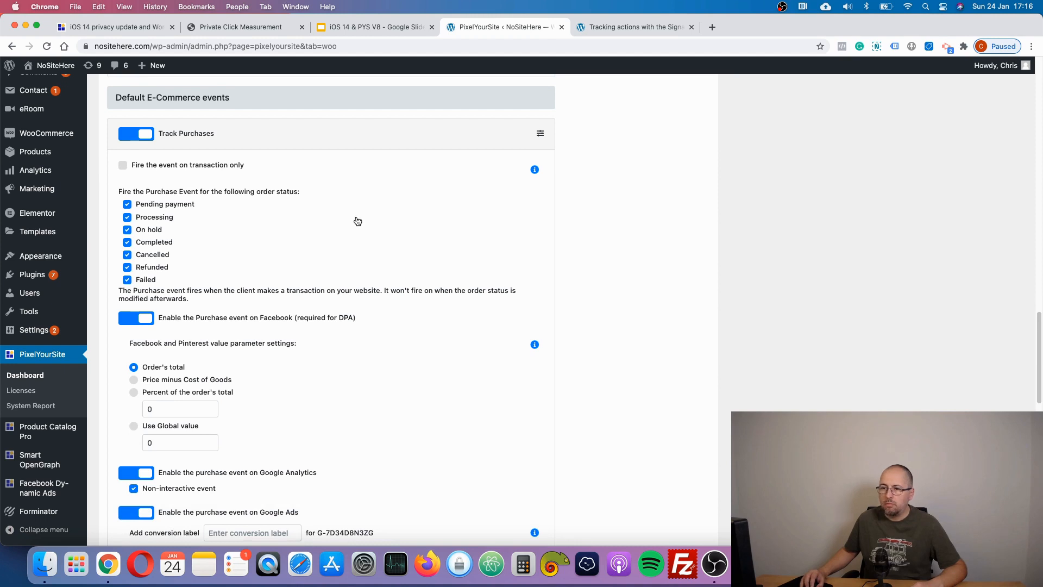
{"action": "left_click", "coordinate": [540, 132]}
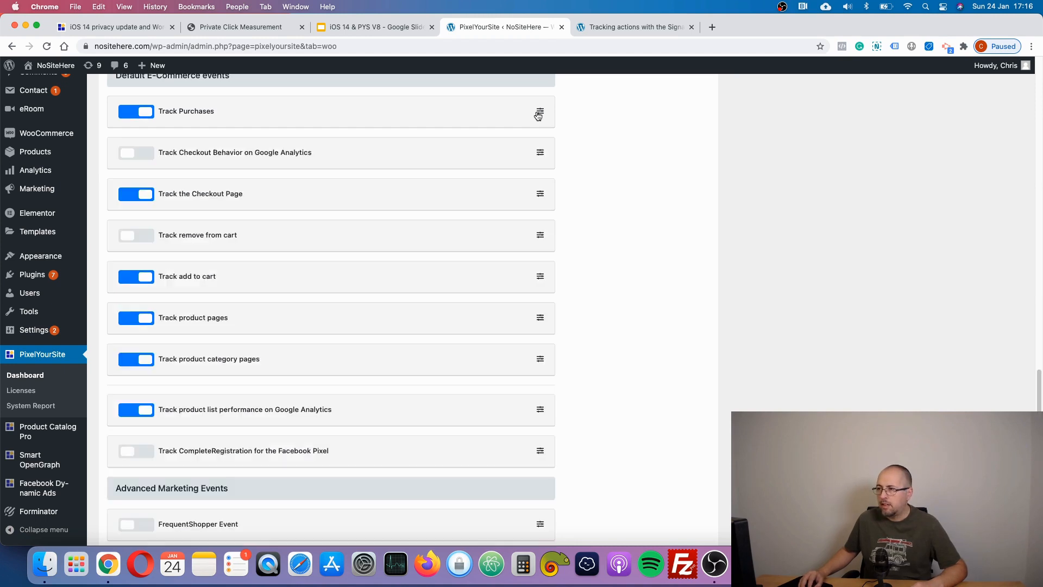
{"action": "scroll", "scroll_direction": "down", "scroll_amount": 3}
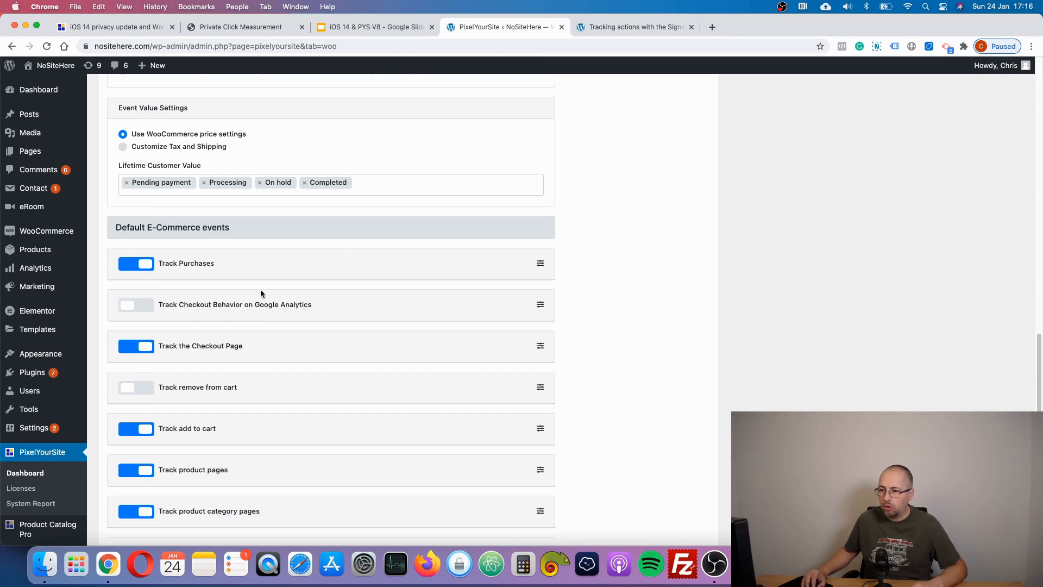
{"action": "scroll", "scroll_direction": "down", "scroll_amount": 3}
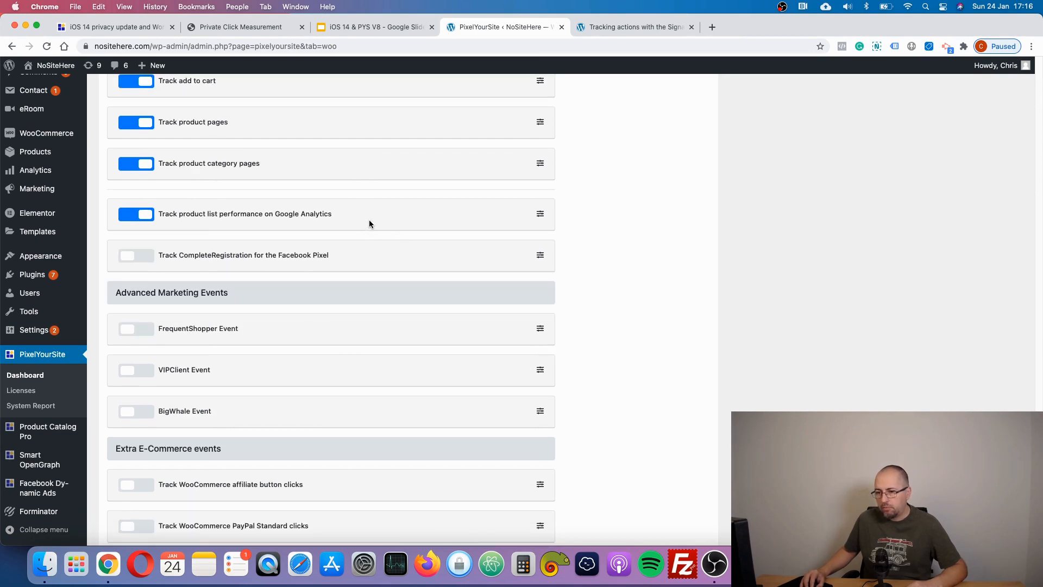
{"action": "scroll", "scroll_direction": "down", "scroll_amount": 3}
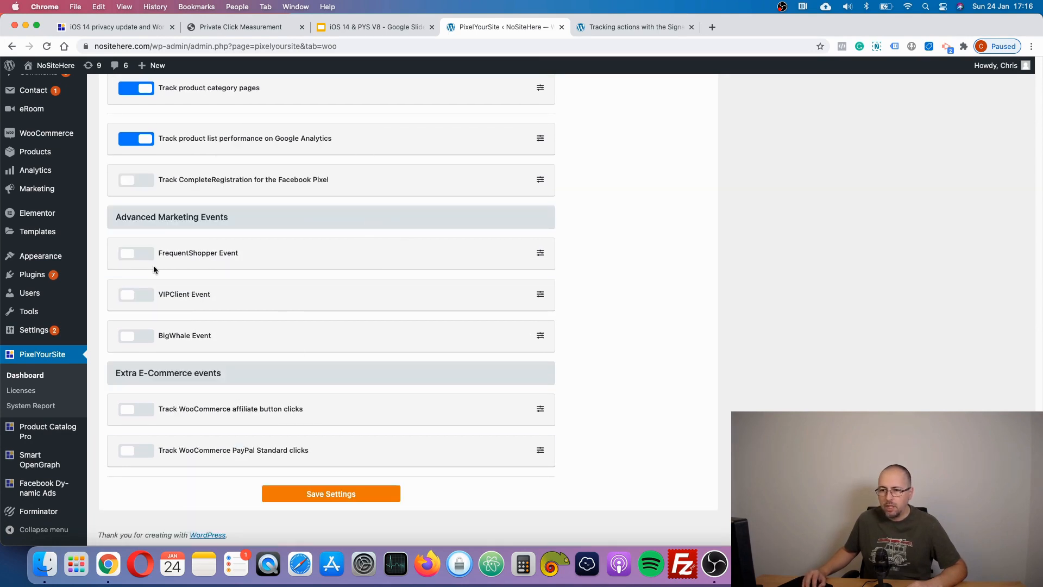
{"action": "mouse_move", "coordinate": [174, 244]}
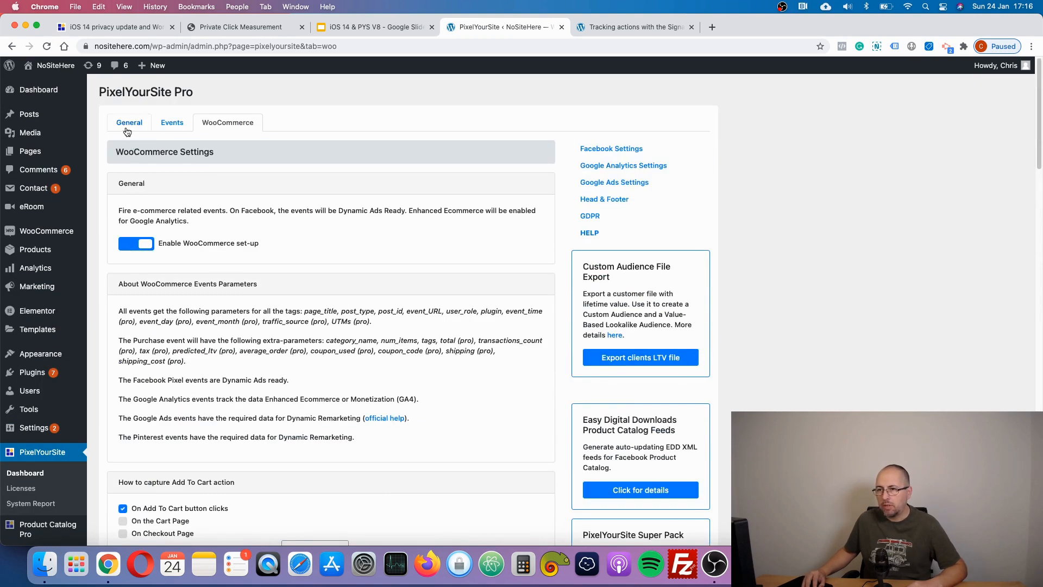
- Return to General settings and scroll down to the Signal event trigger options
{"action": "left_click", "coordinate": [130, 123]}
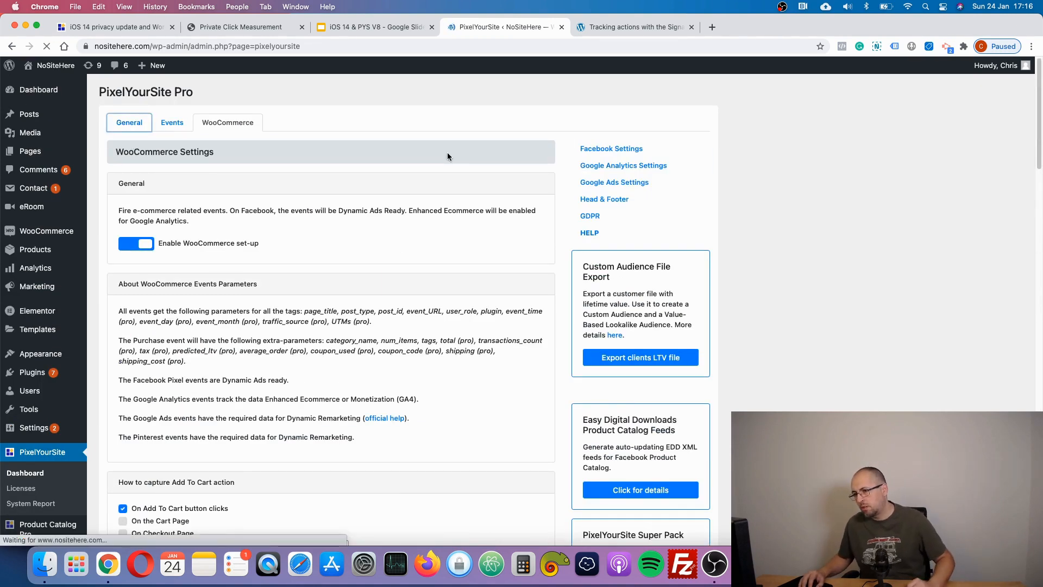
{"action": "left_click", "coordinate": [130, 123]}
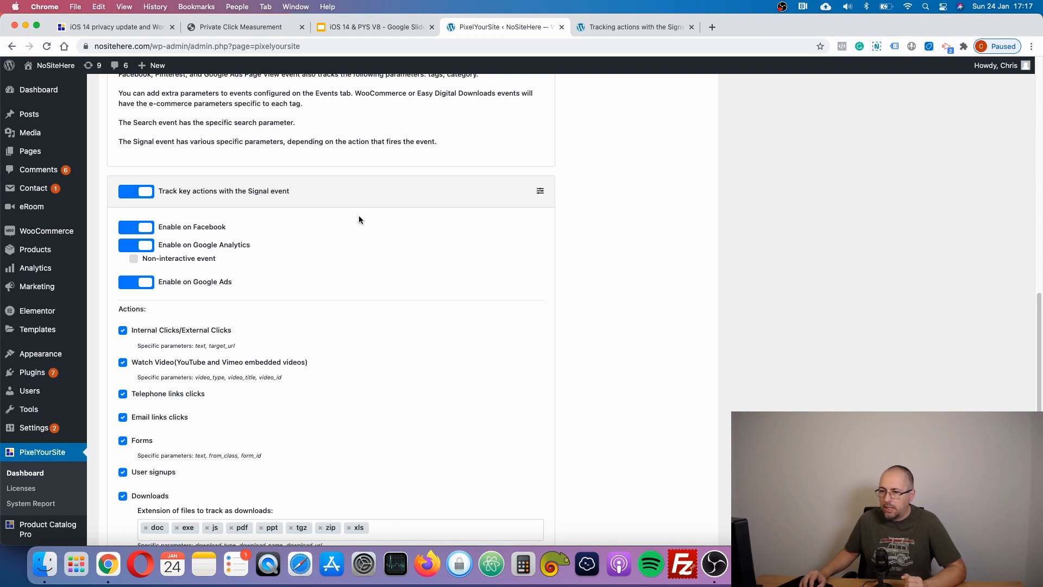
{"action": "scroll", "scroll_direction": "down", "scroll_amount": 3}
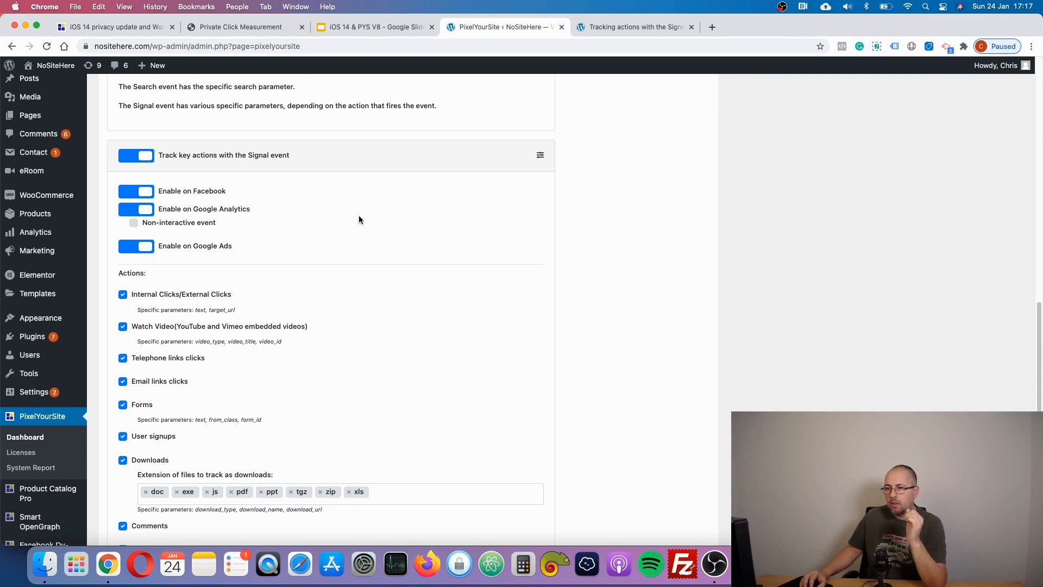
{"action": "scroll", "scroll_direction": "down", "scroll_amount": 3}
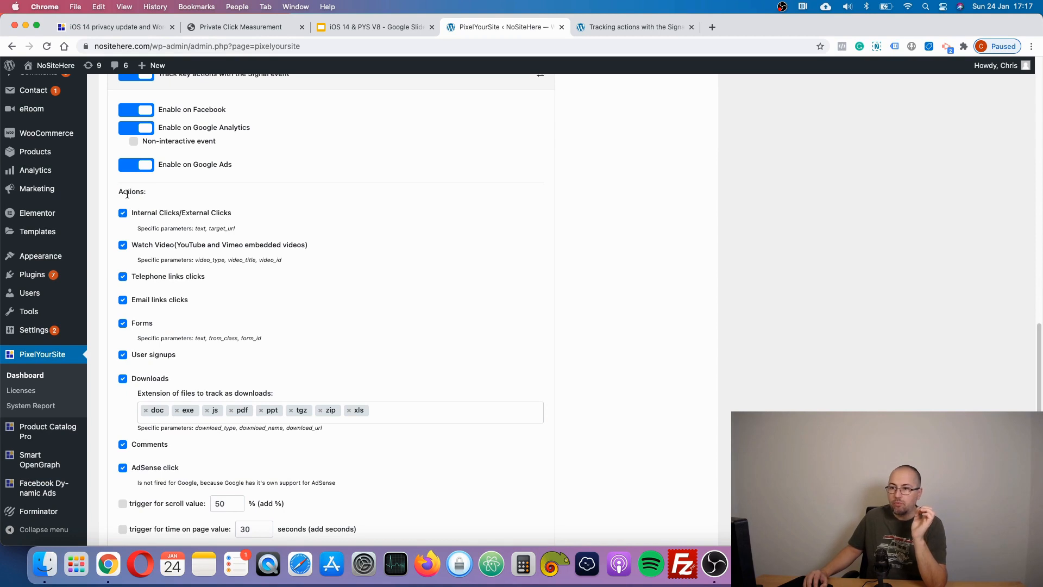
{"action": "mouse_move", "coordinate": [145, 218]}
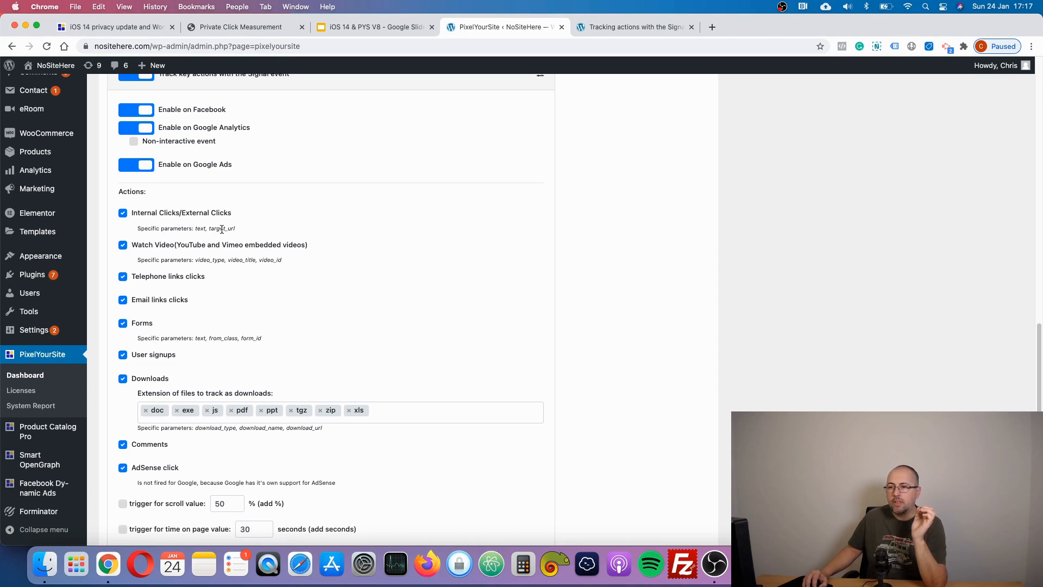
{"action": "mouse_move", "coordinate": [241, 232]}
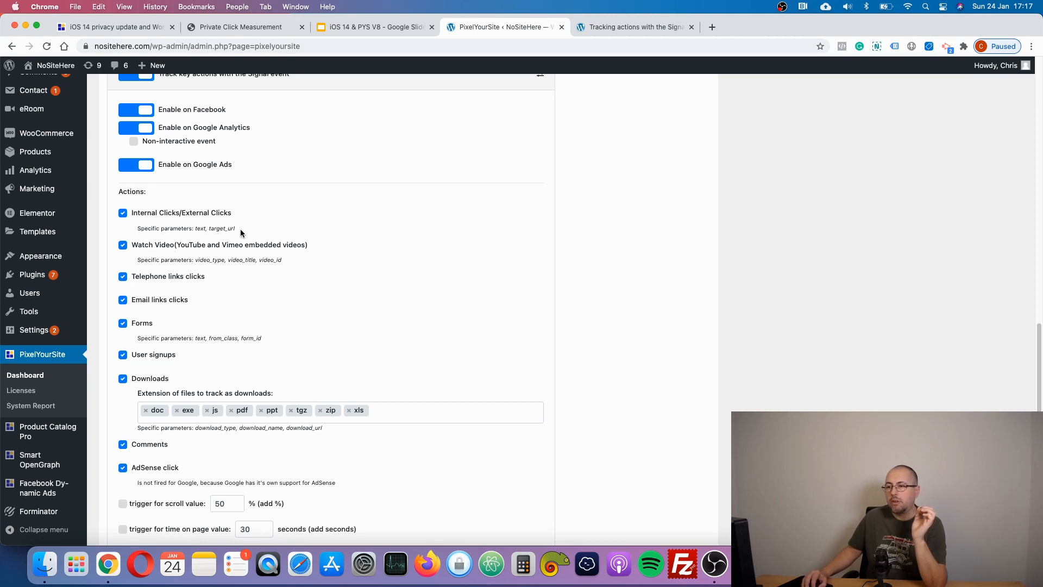
{"action": "mouse_move", "coordinate": [241, 215]}
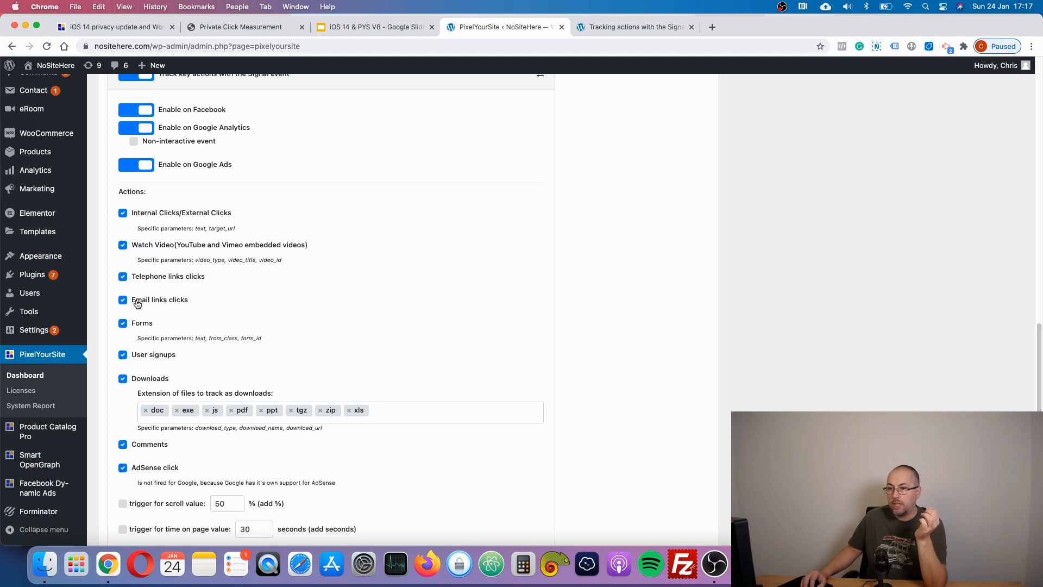
{"action": "mouse_move", "coordinate": [188, 357]}
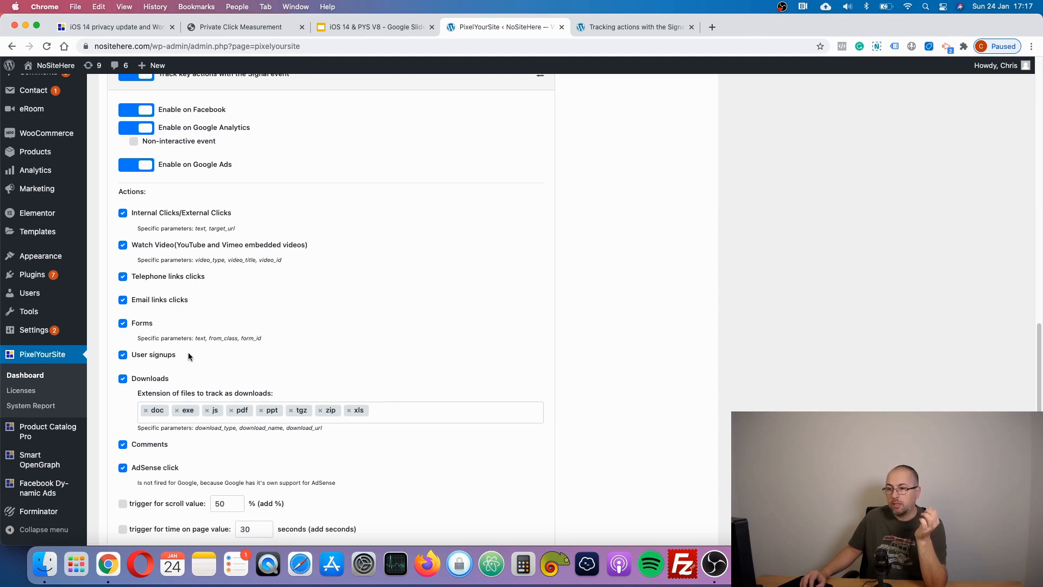
{"action": "mouse_move", "coordinate": [179, 352]}
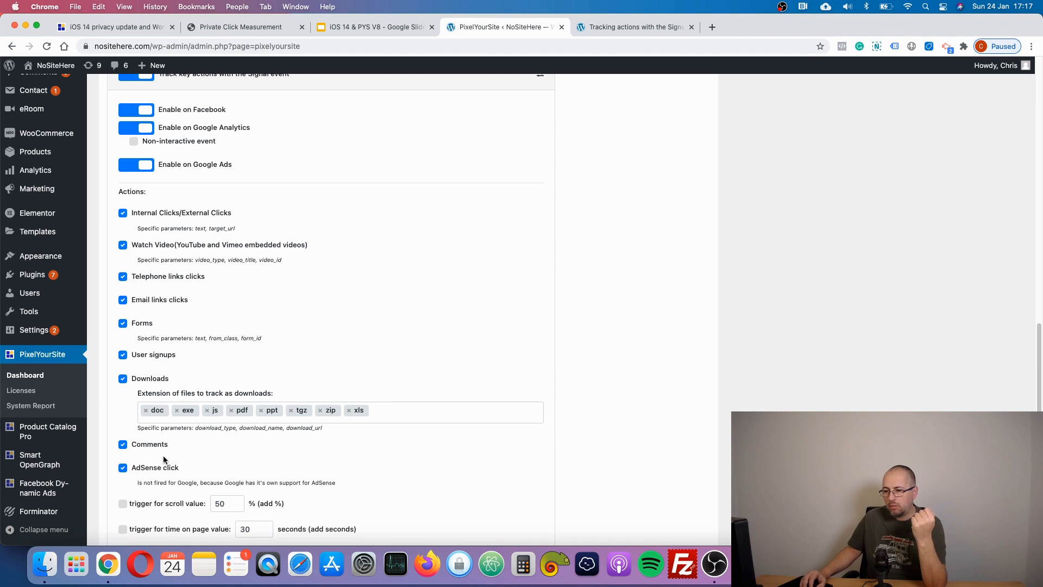
{"action": "scroll", "scroll_direction": "down", "scroll_amount": 3}
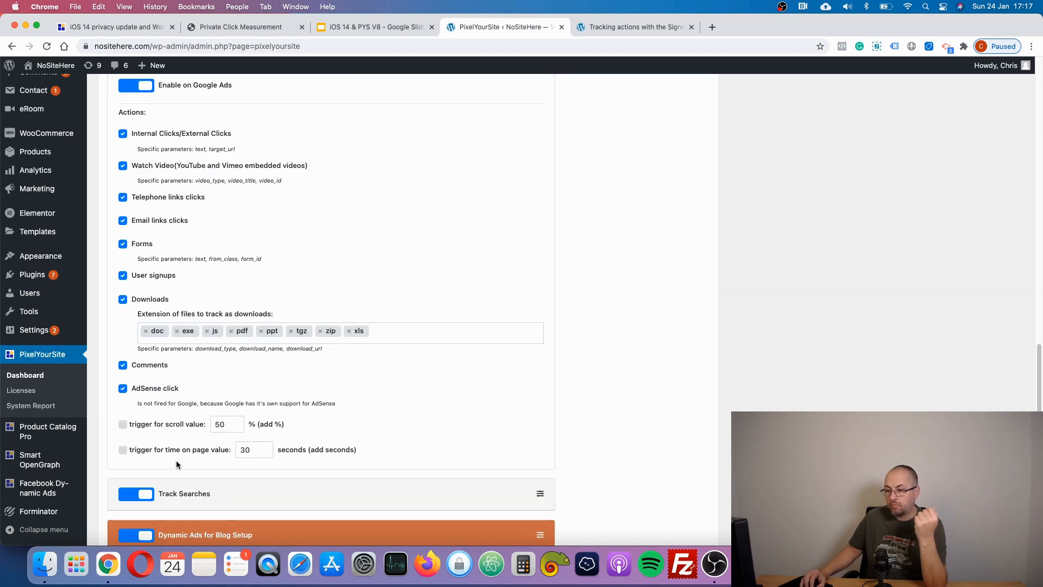
{"action": "scroll", "scroll_direction": "down", "scroll_amount": 3}
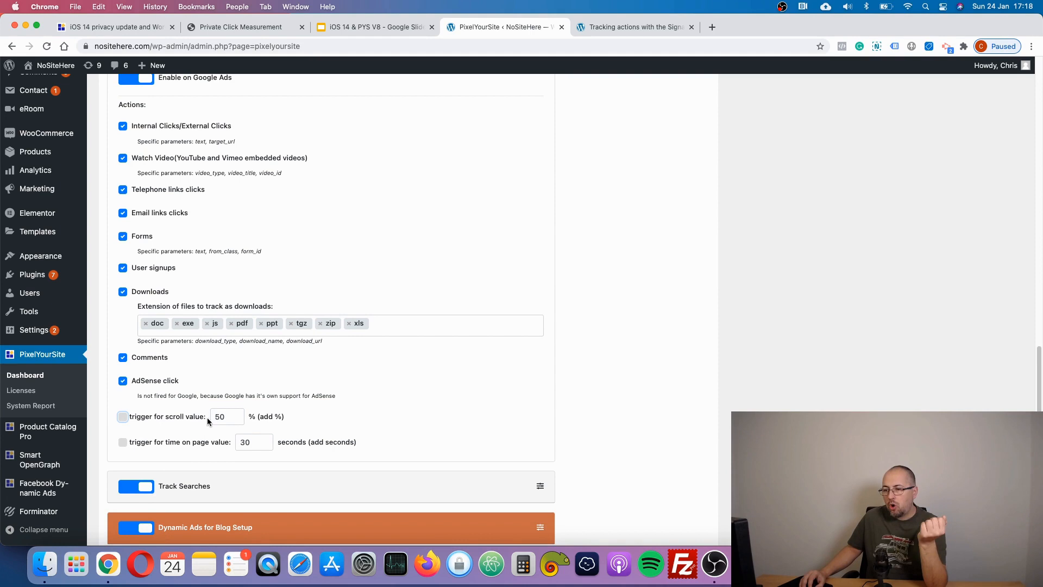
- Enable the Signal event's scroll-value trigger and save the settings
{"action": "left_click", "coordinate": [223, 416]}
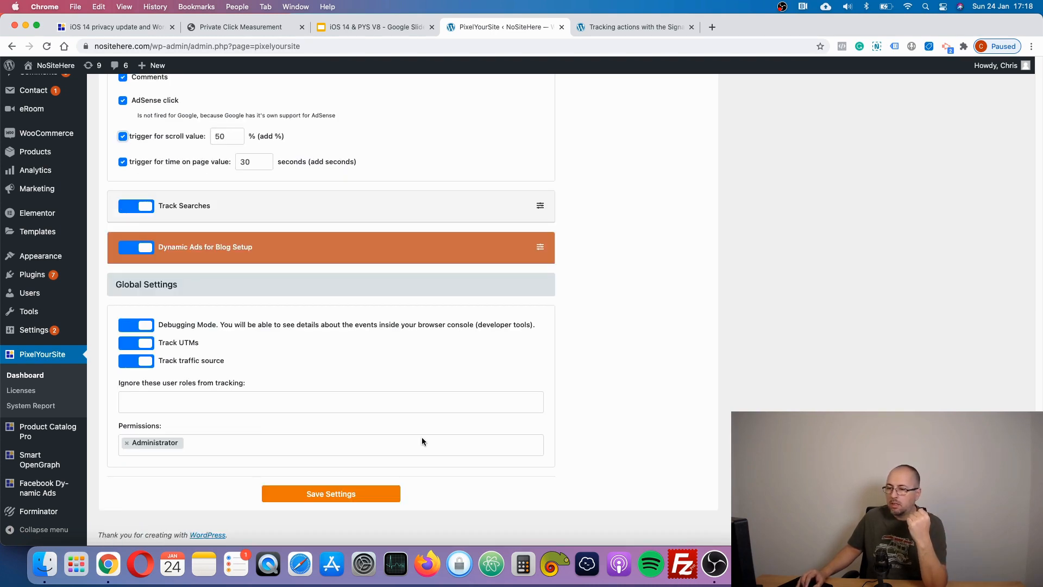
{"action": "left_click", "coordinate": [330, 493]}
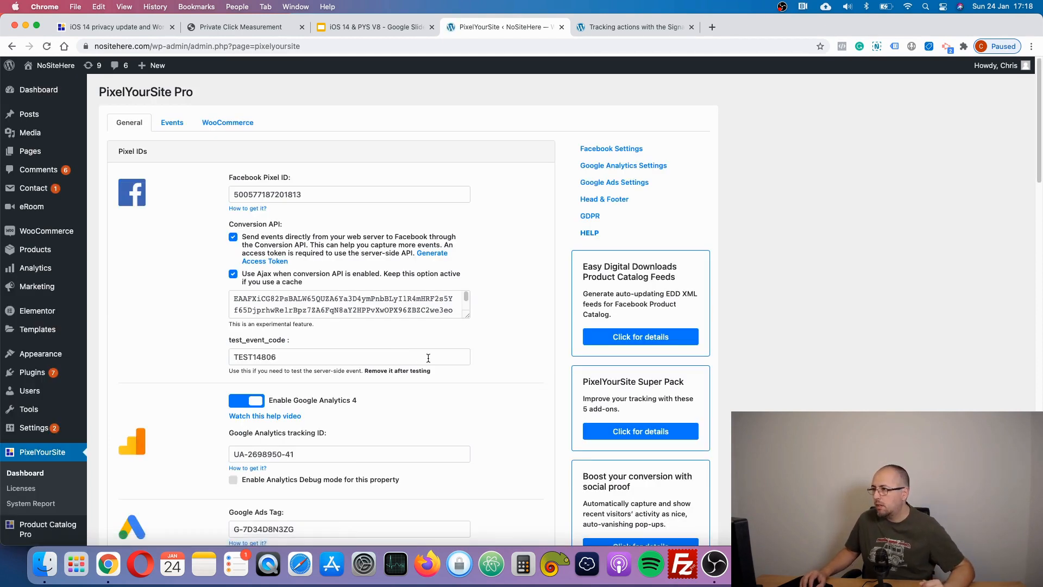
- Check the Signal test page's fired events in Facebook Pixel Helper before testing the link
{"action": "left_click", "coordinate": [632, 26]}
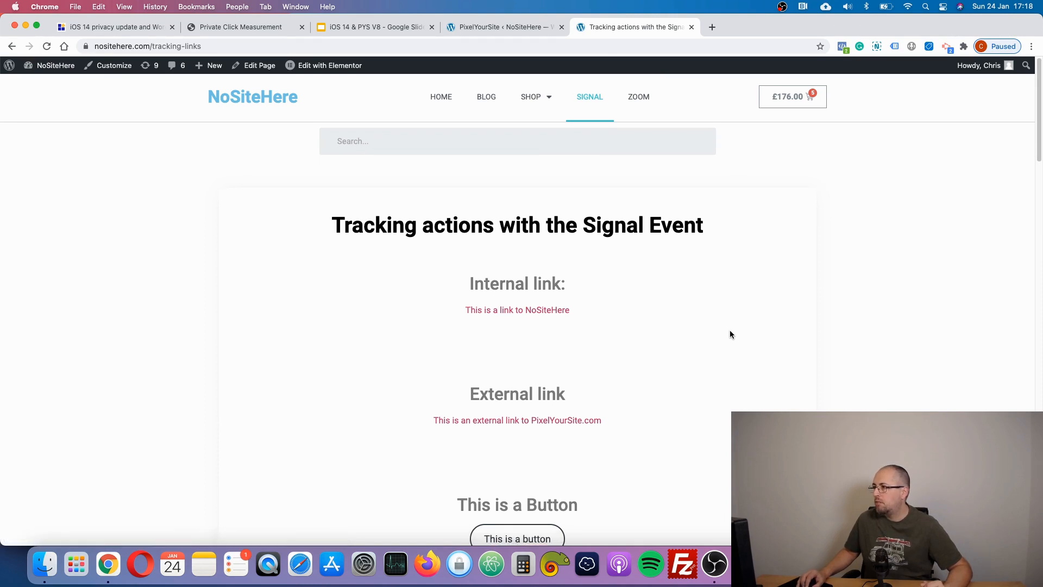
{"action": "scroll", "scroll_direction": "down", "scroll_amount": 3}
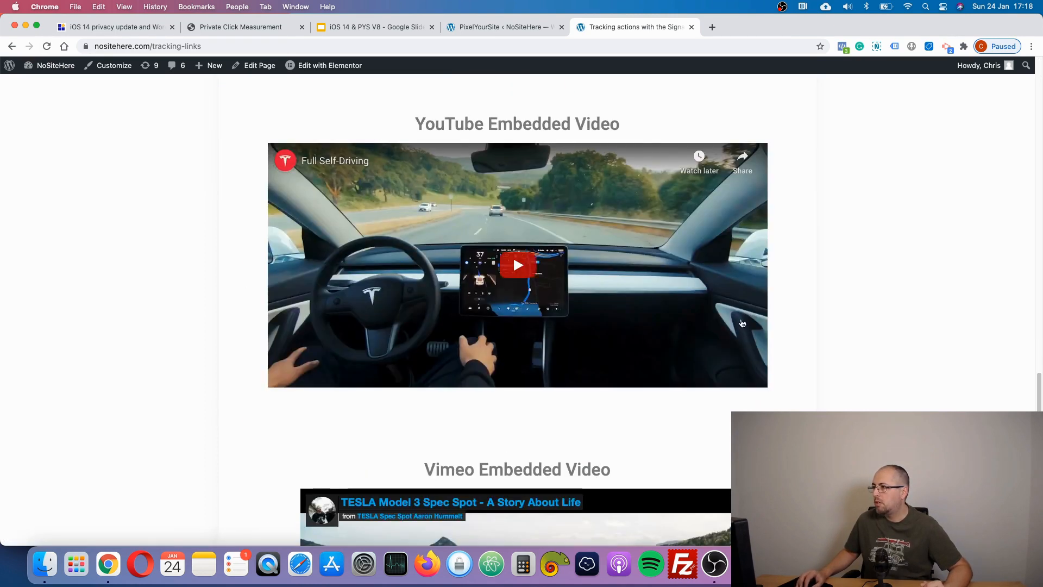
{"action": "left_click", "coordinate": [844, 45]}
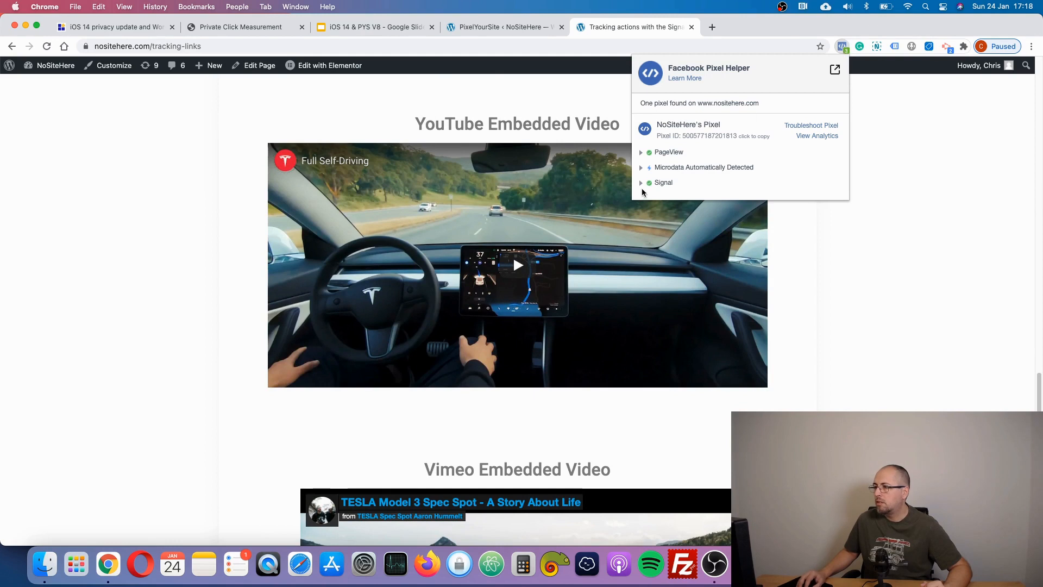
{"action": "left_click", "coordinate": [663, 182]}
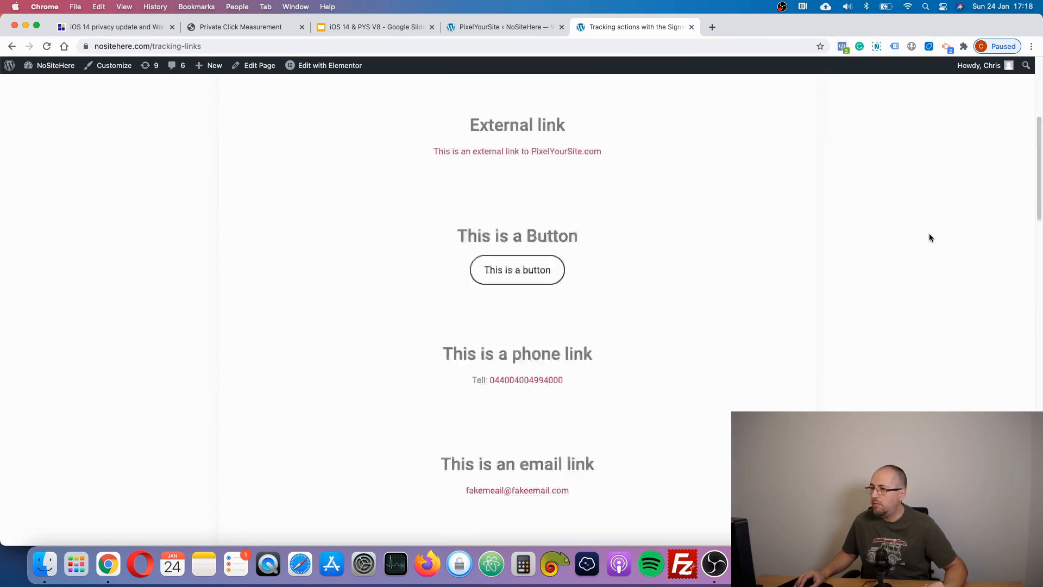
{"action": "scroll", "scroll_direction": "up", "scroll_amount": 3}
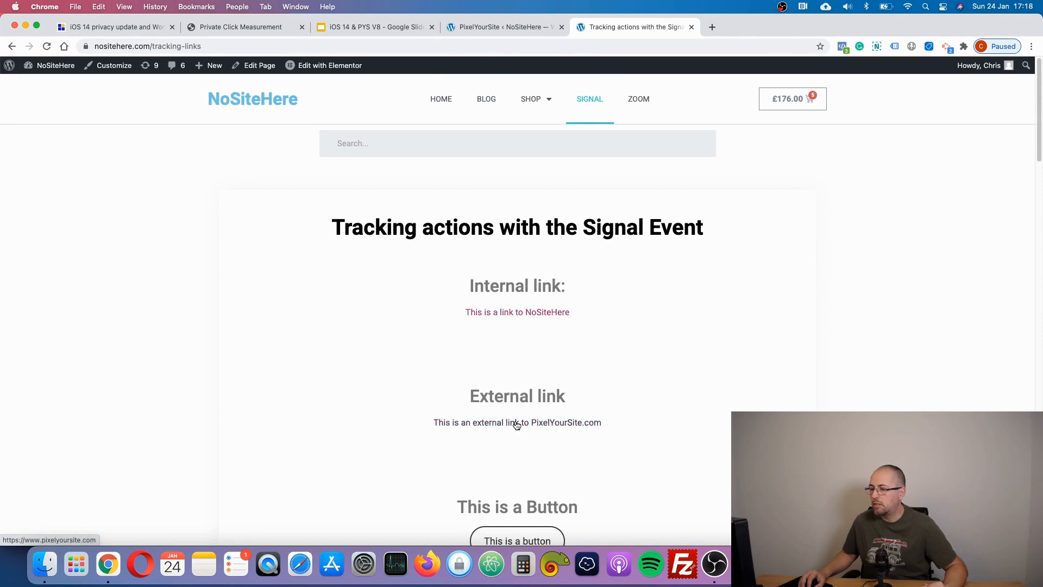
- Follow the external link and inspect the new Signal event's External Click text and target_url in Pixel Helper
{"action": "left_click", "coordinate": [517, 421]}
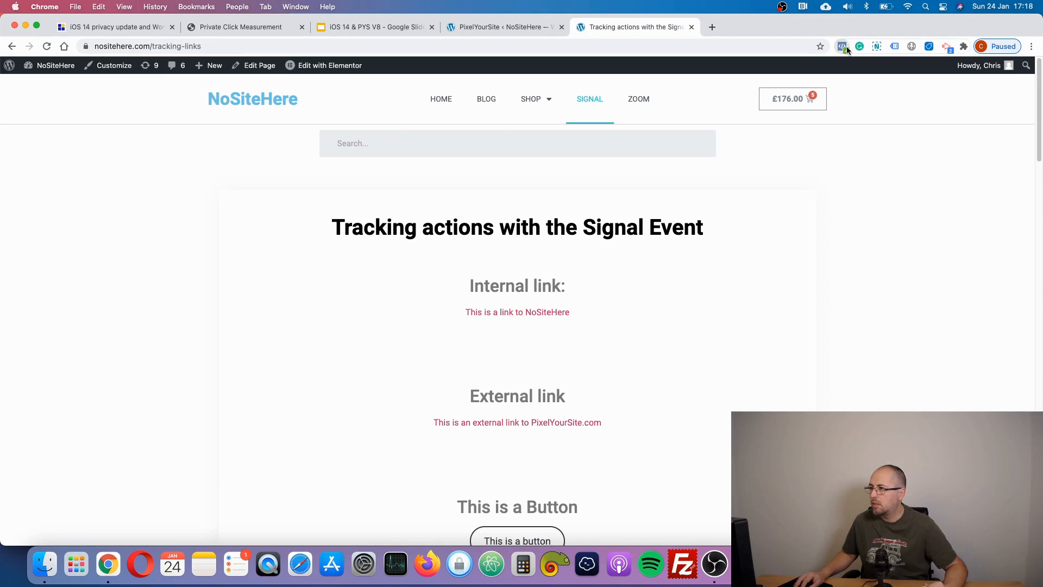
{"action": "left_click", "coordinate": [841, 45]}
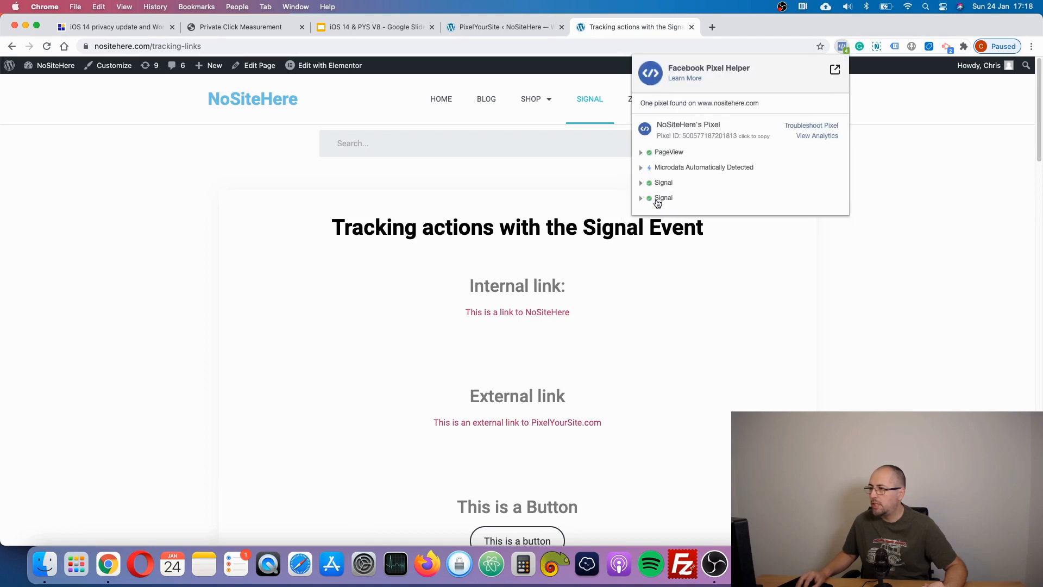
{"action": "left_click", "coordinate": [654, 197]}
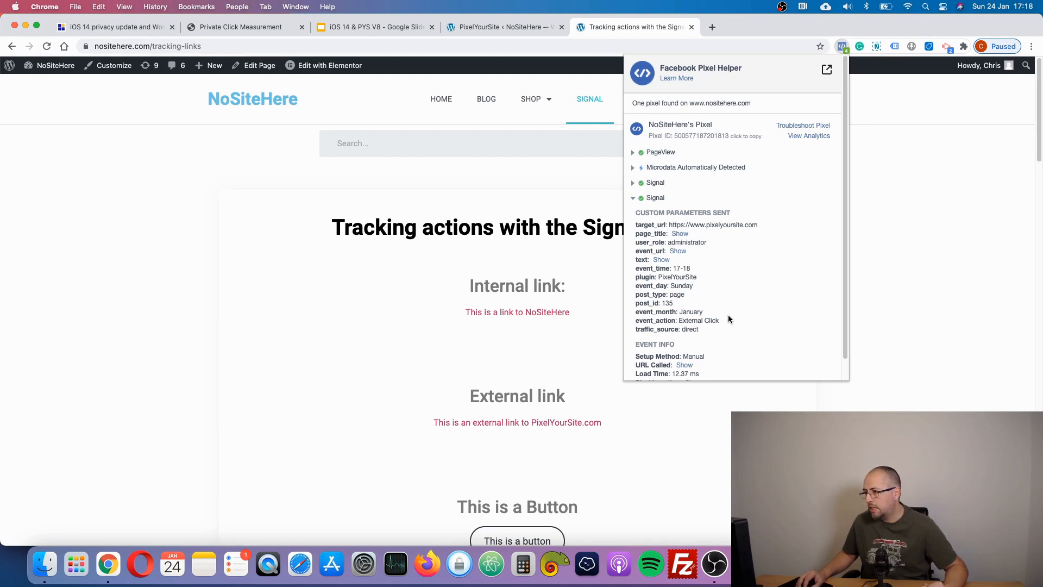
{"action": "left_click", "coordinate": [662, 259]}
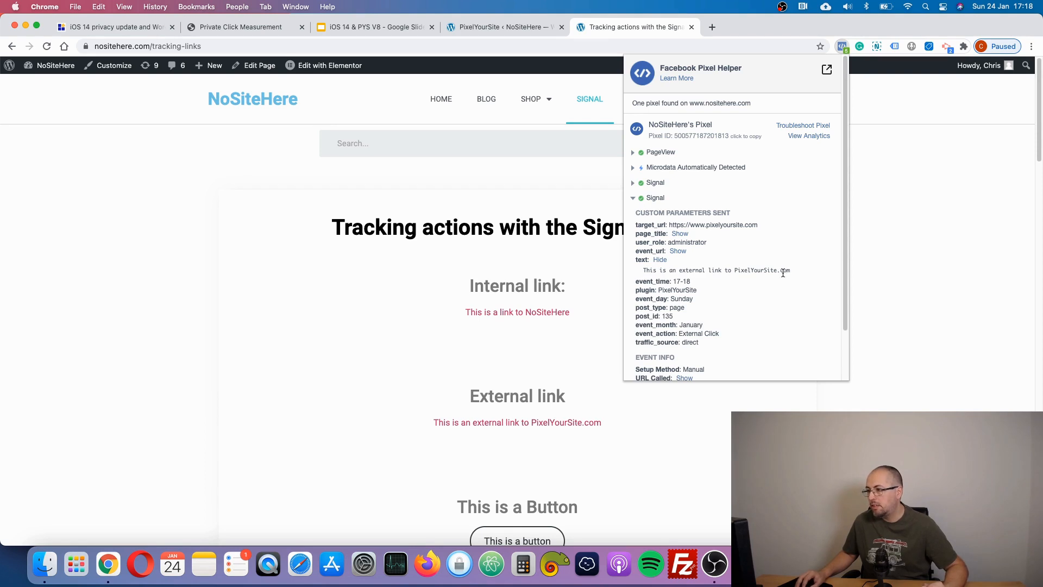
{"action": "mouse_move", "coordinate": [553, 433]}
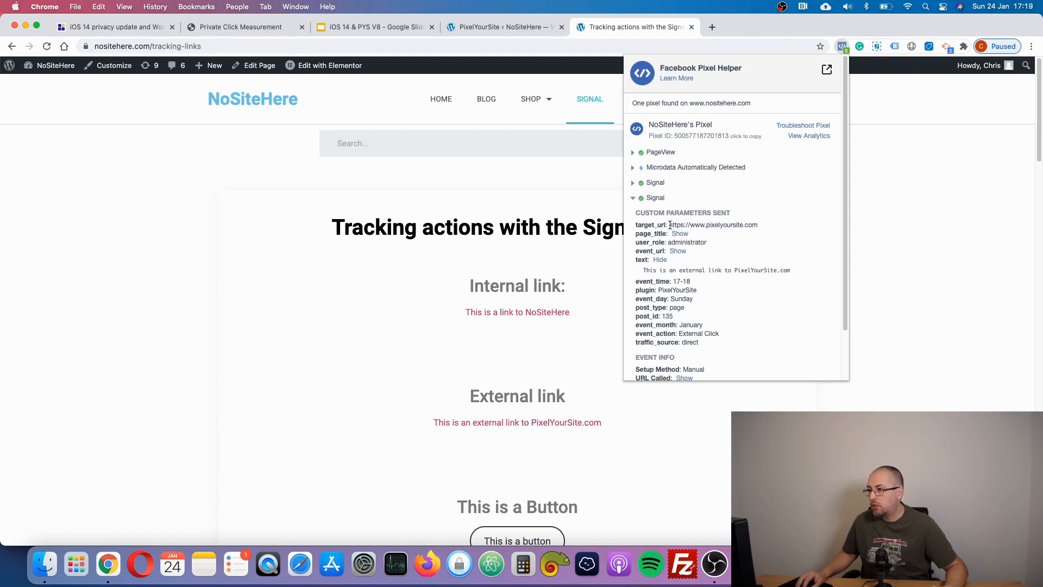
{"action": "double_click", "coordinate": [712, 225]}
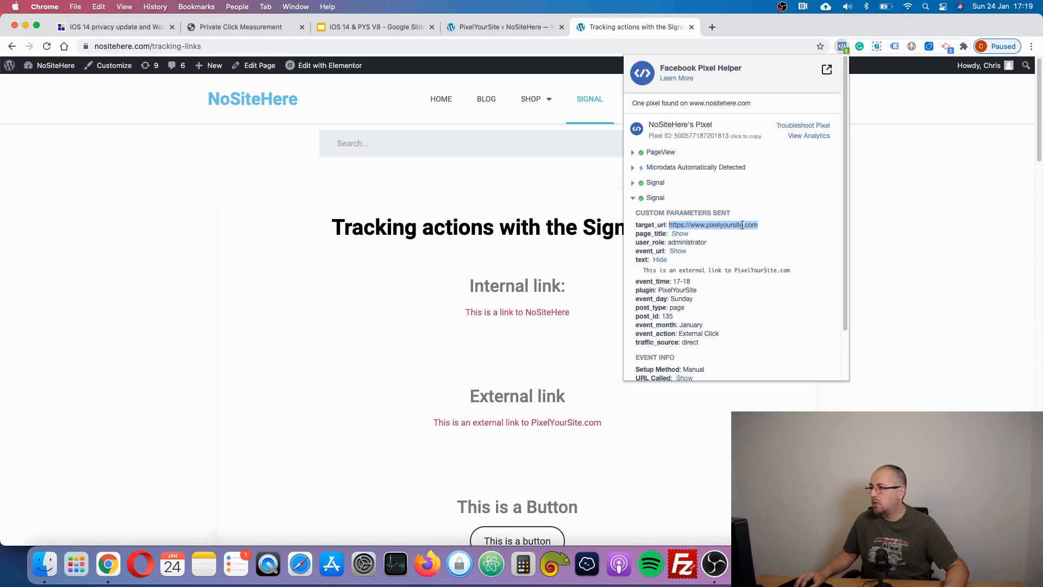
{"action": "left_click", "coordinate": [655, 198]}
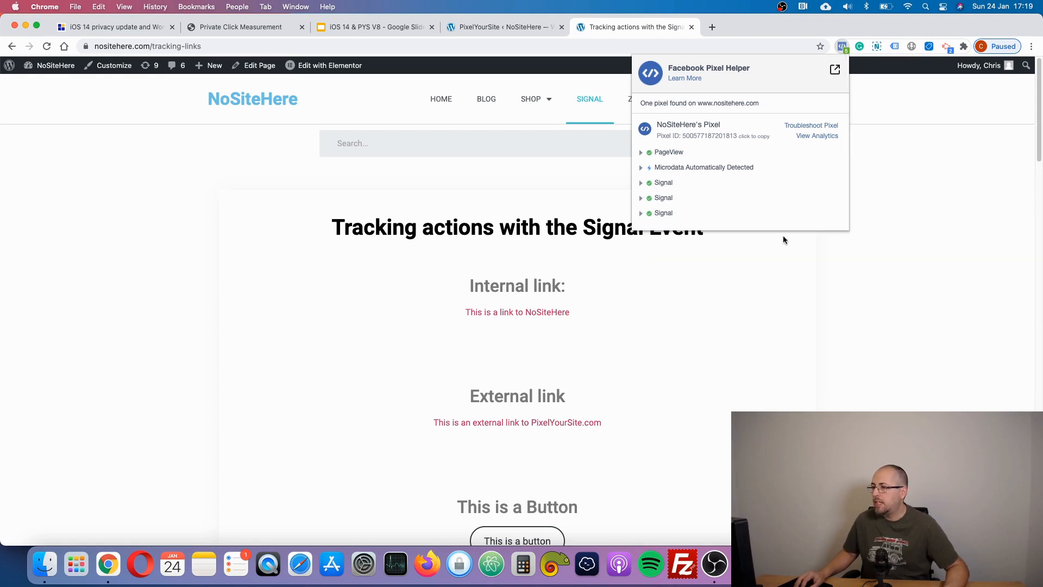
- Play and then pause the embedded YouTube video to fire a video Signal event
{"action": "scroll", "scroll_direction": "down", "scroll_amount": 3}
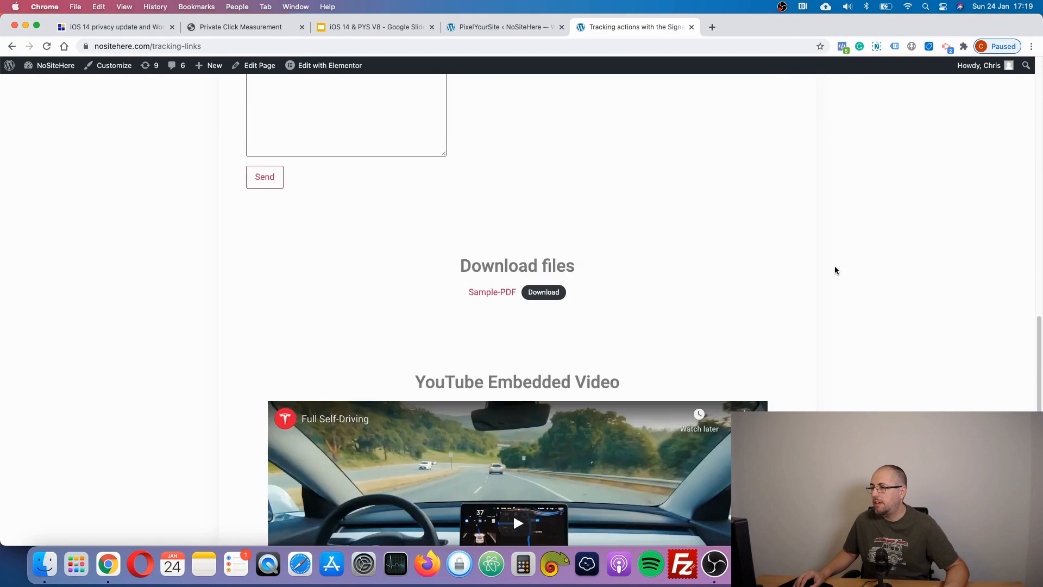
{"action": "scroll", "scroll_direction": "down", "scroll_amount": 3}
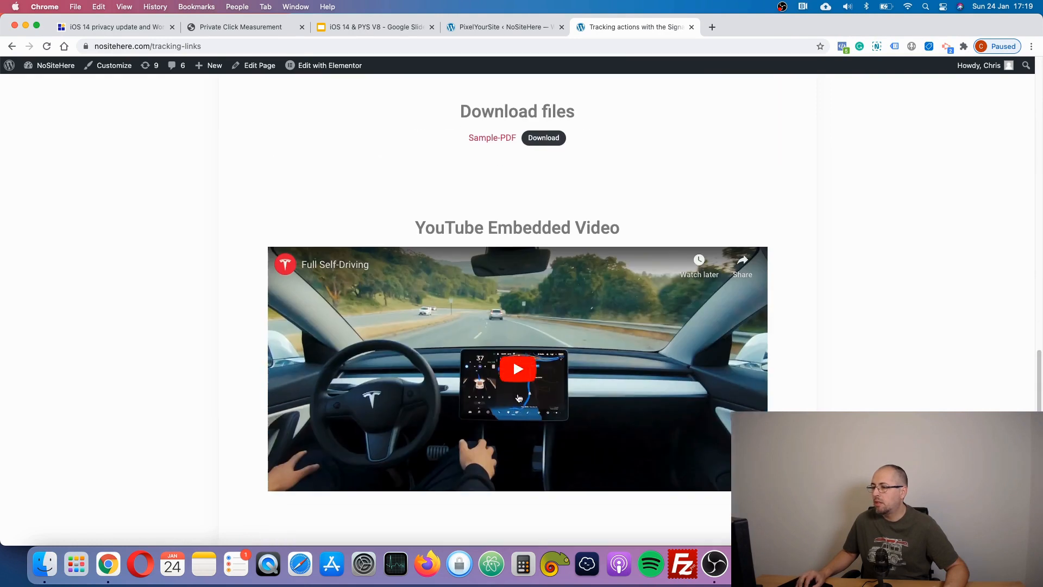
{"action": "left_click", "coordinate": [517, 369]}
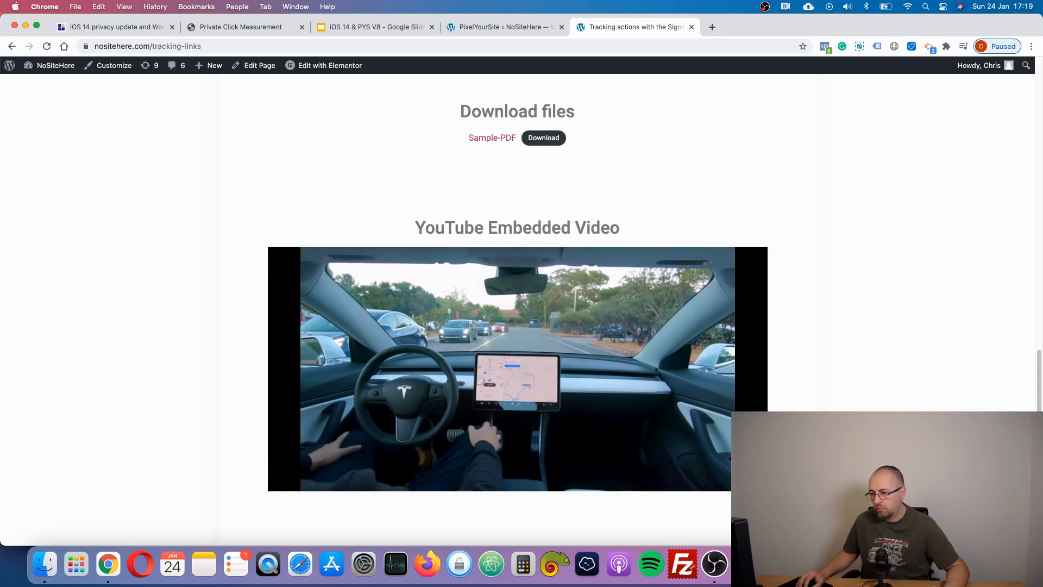
{"action": "left_click", "coordinate": [824, 45]}
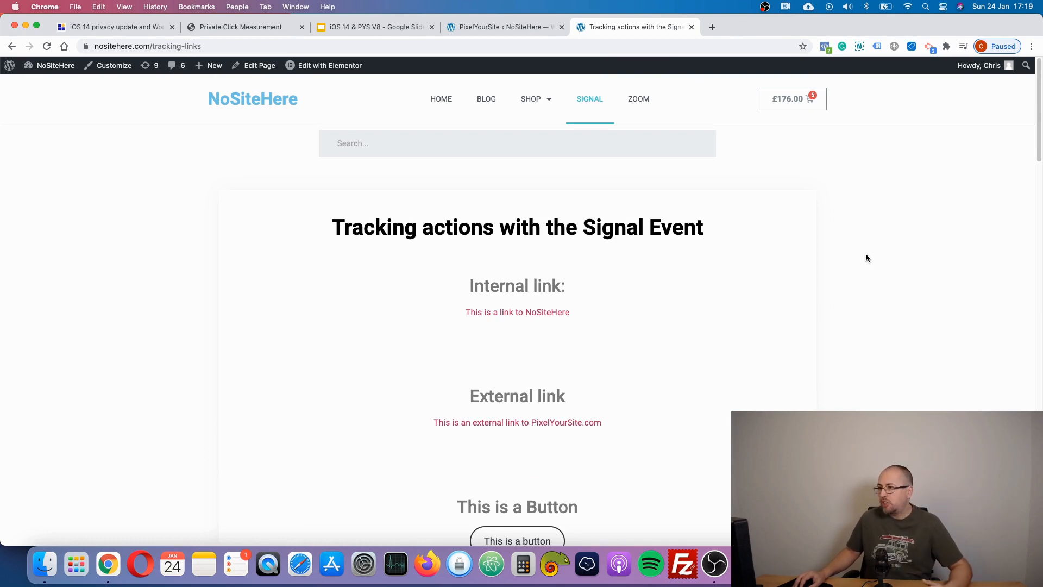
{"action": "mouse_move", "coordinate": [504, 27]}
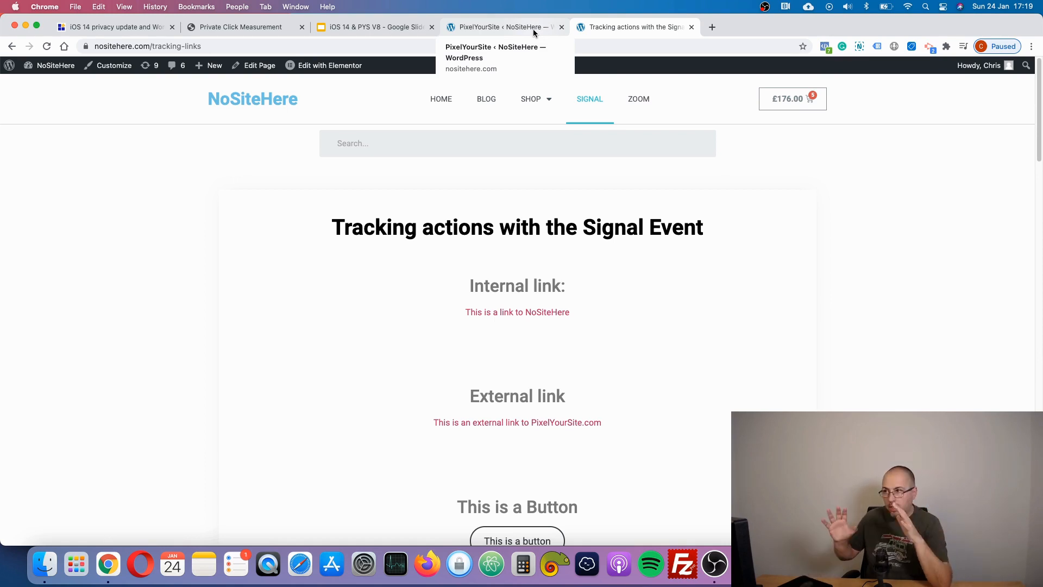
- Switch to the PixelYourSite tab and scroll to the Signal event's tracked actions
{"action": "left_click", "coordinate": [502, 26]}
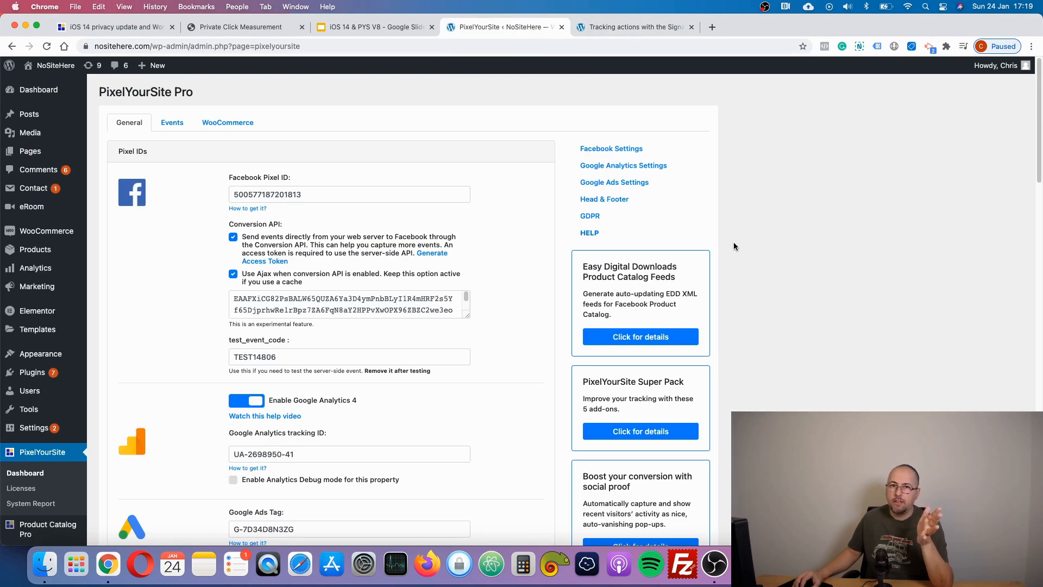
{"action": "scroll", "scroll_direction": "down", "scroll_amount": 3}
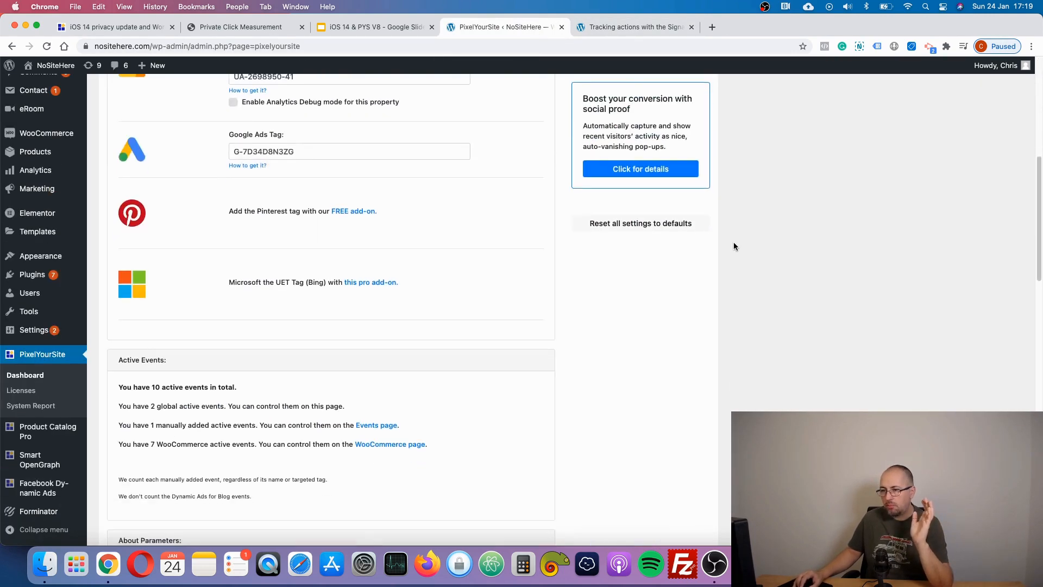
{"action": "scroll", "scroll_direction": "down", "scroll_amount": 3}
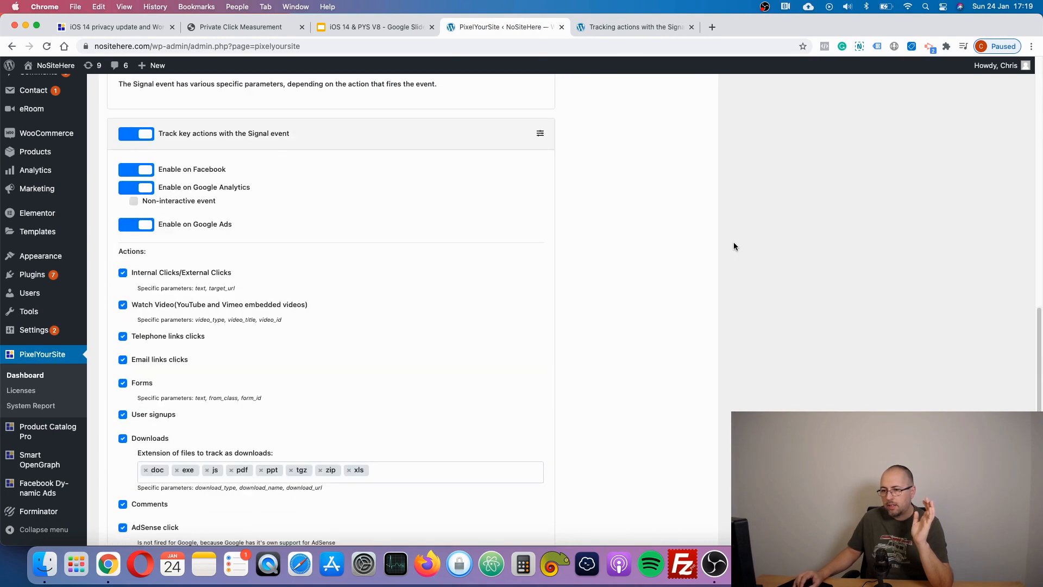
{"action": "scroll", "scroll_direction": "down", "scroll_amount": 3}
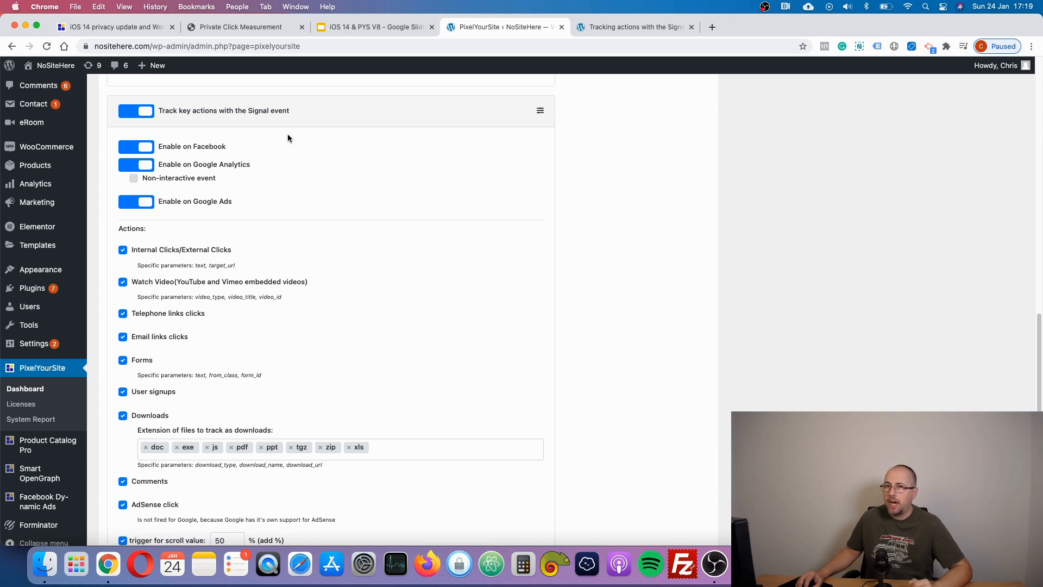
{"action": "mouse_move", "coordinate": [213, 119]}
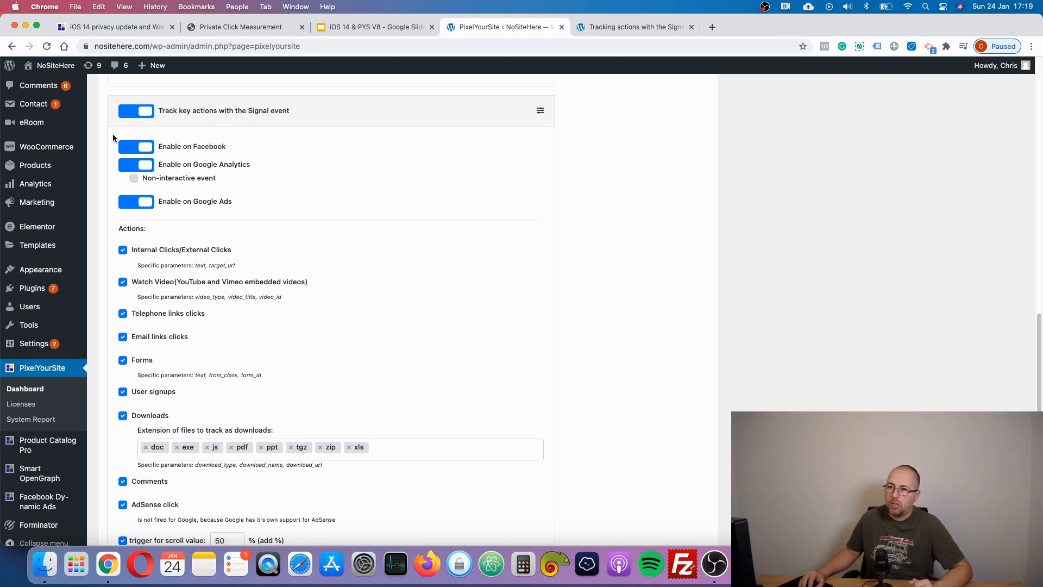
{"action": "mouse_move", "coordinate": [268, 179]}
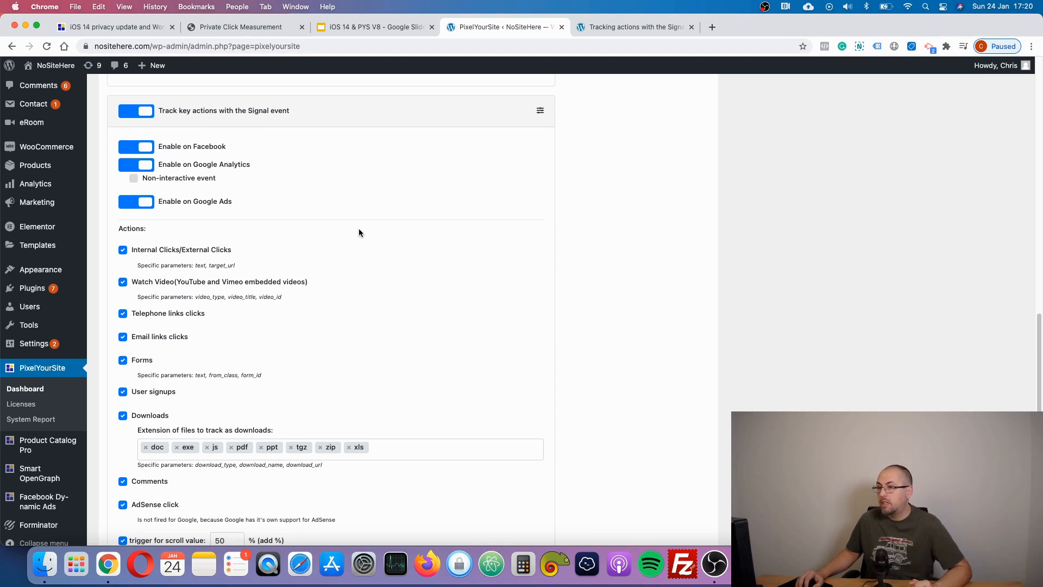
{"action": "mouse_move", "coordinate": [392, 167]}
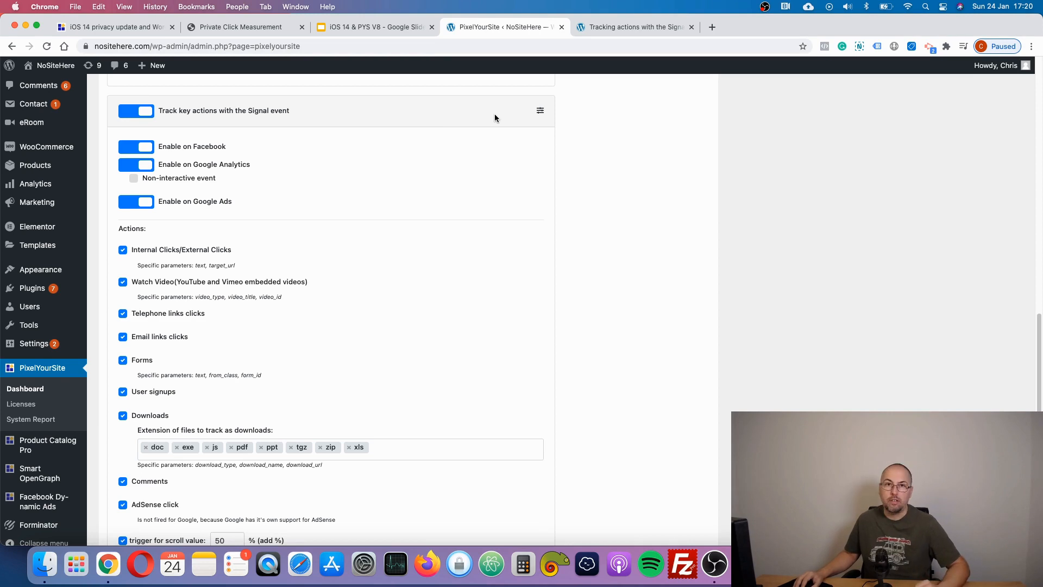
{"action": "scroll", "scroll_direction": "down", "scroll_amount": 3}
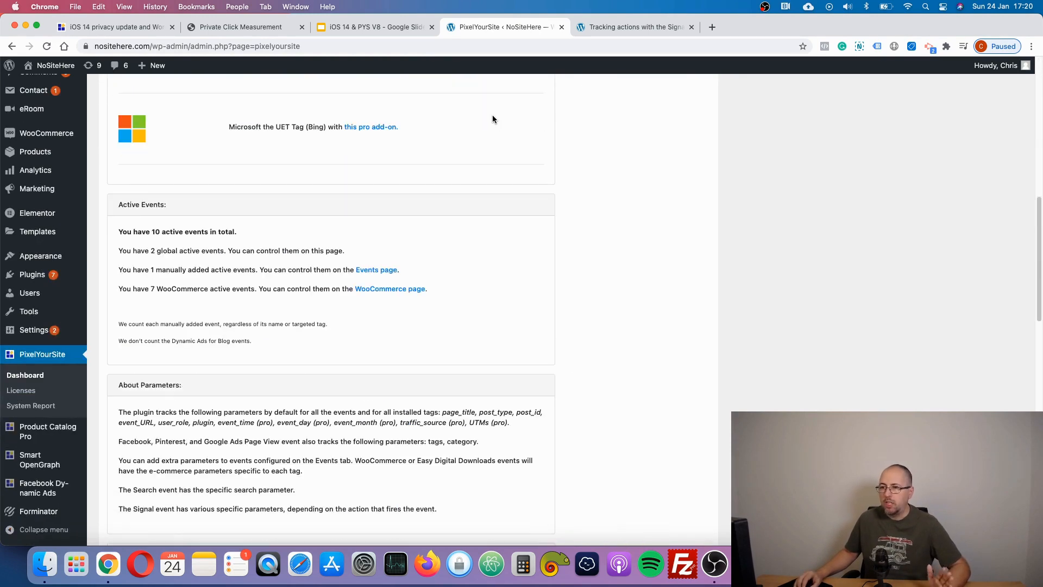
{"action": "scroll", "scroll_direction": "down", "scroll_amount": 3}
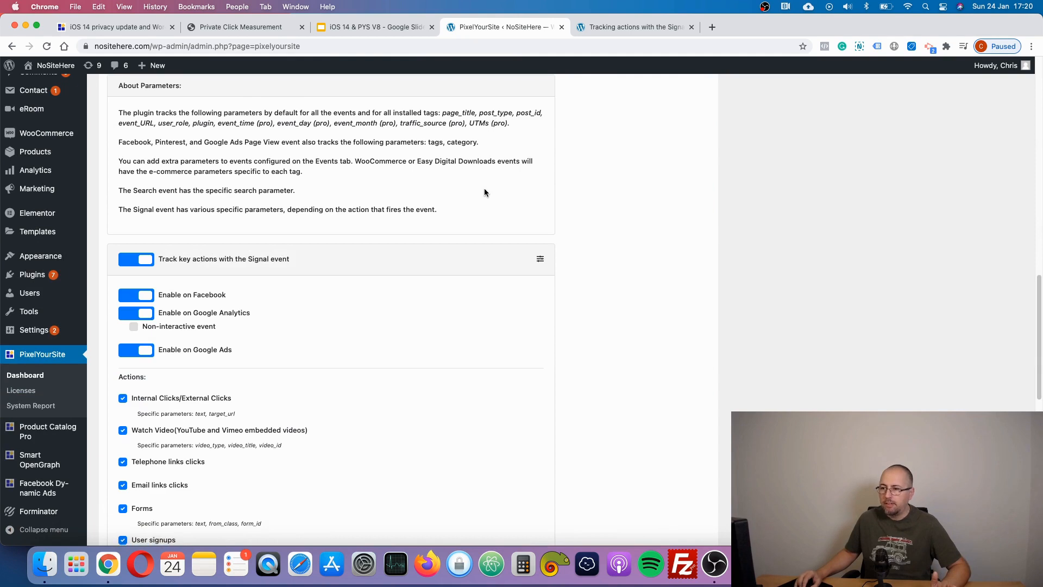